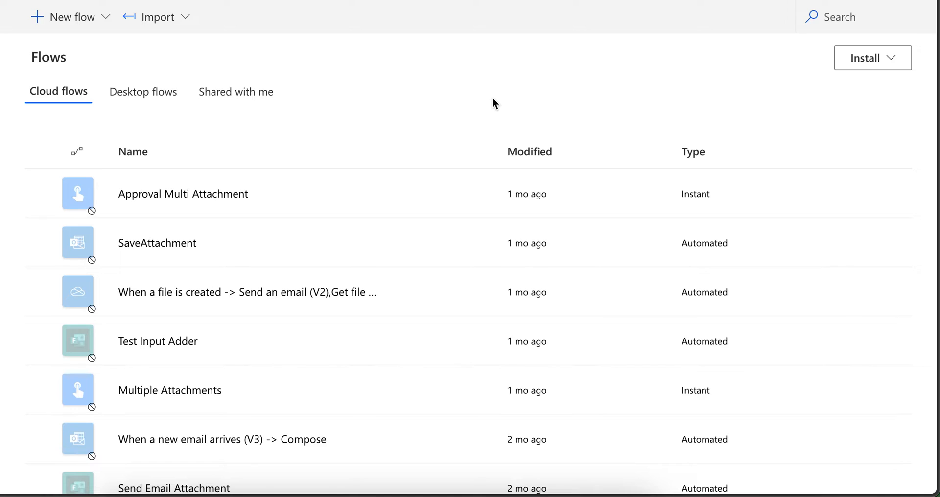
{"action": "mouse_move", "coordinate": [355, 105]}
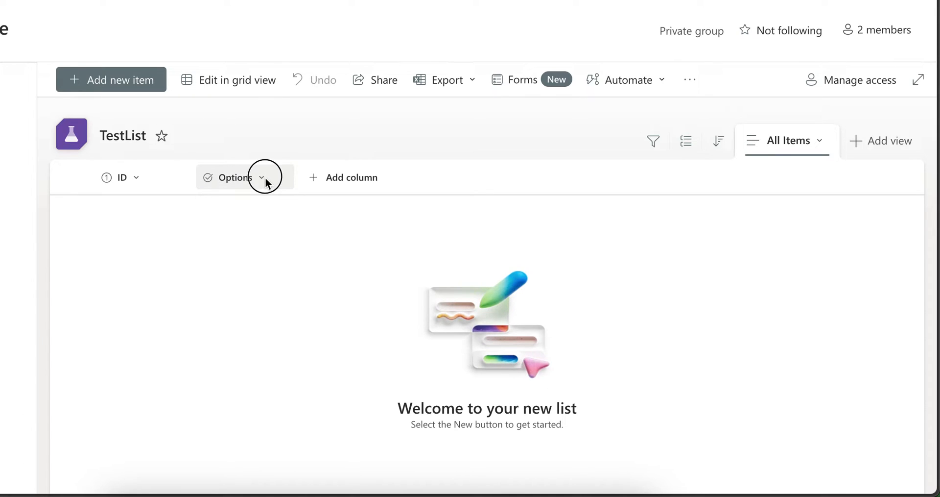
Open the TestList Options column's settings to review its Option 1, 2 and 3 choices.
{"action": "left_click", "coordinate": [261, 177]}
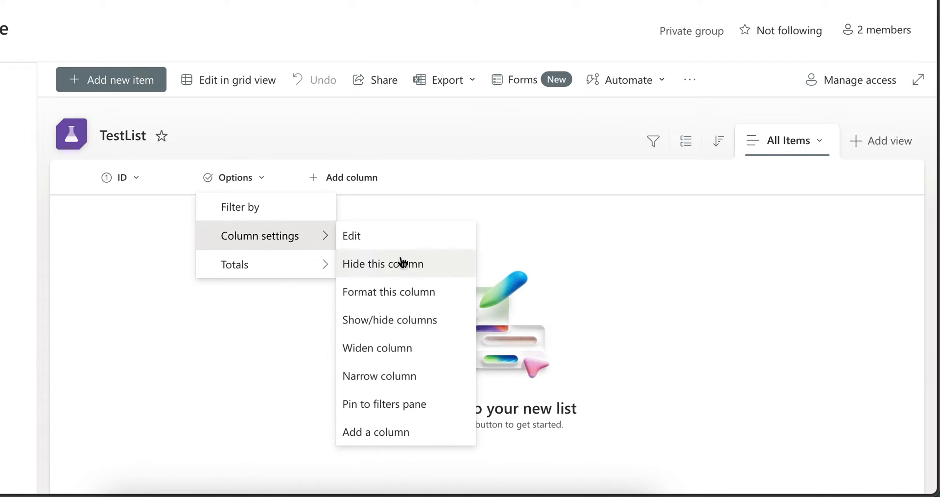
{"action": "left_click", "coordinate": [383, 263]}
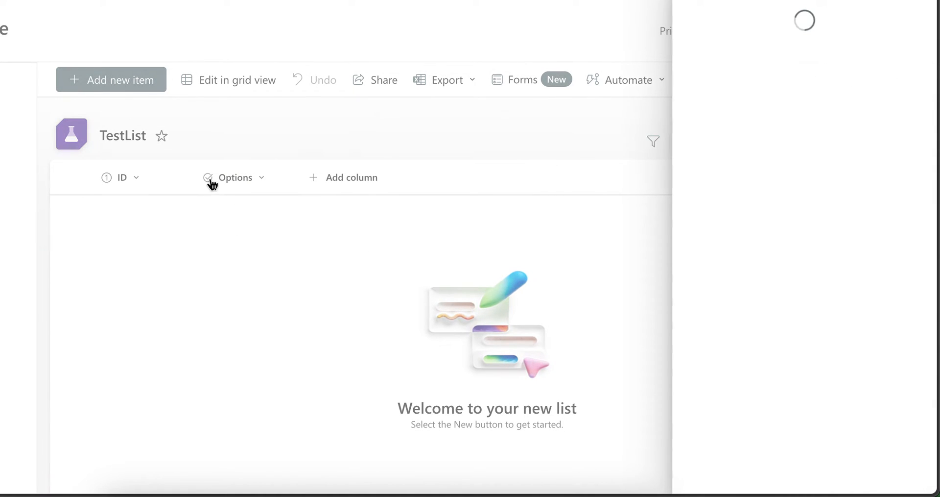
{"action": "left_click", "coordinate": [236, 177]}
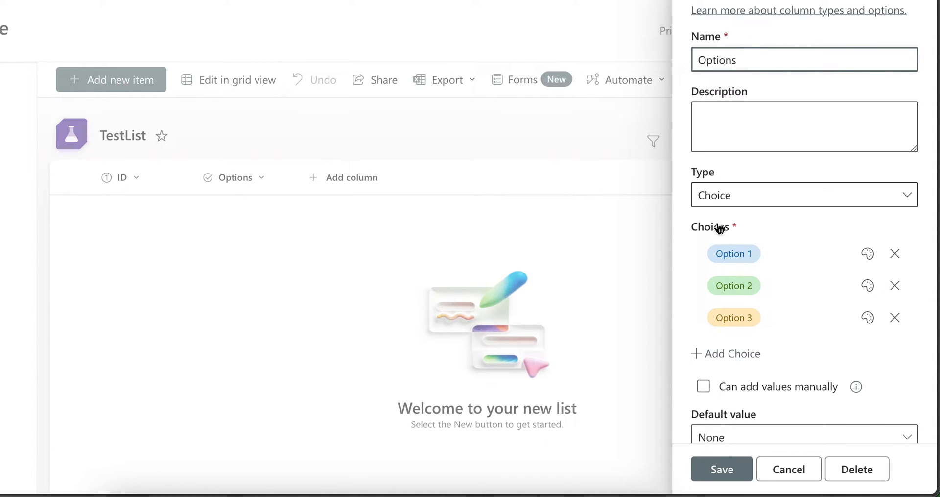
{"action": "scroll", "scroll_direction": "down", "scroll_amount": 3}
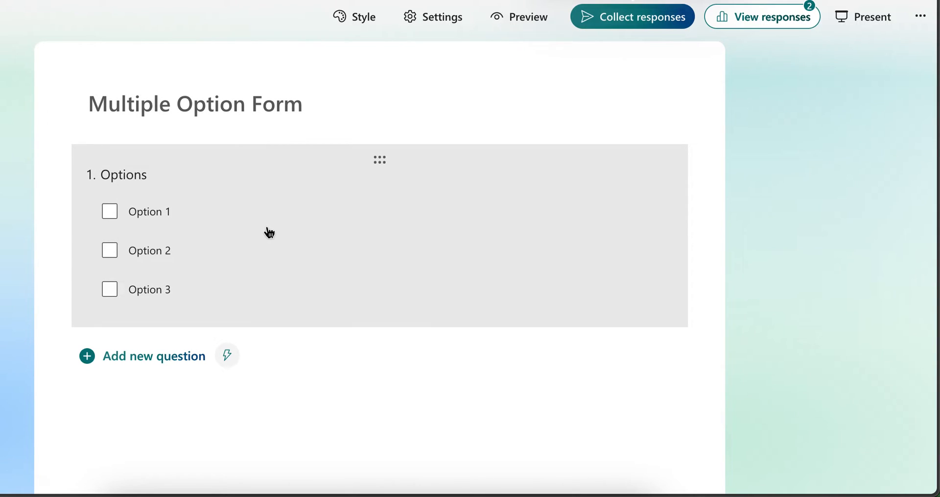
{"action": "mouse_move", "coordinate": [174, 254]}
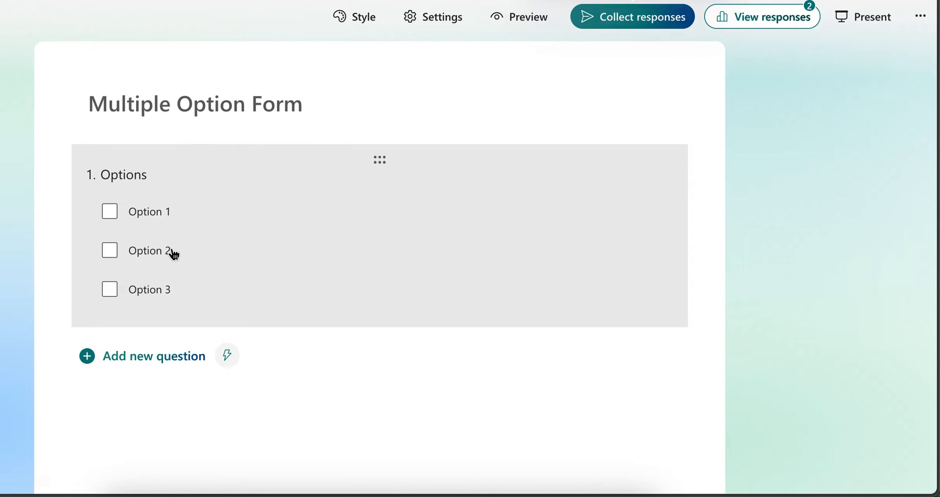
{"action": "mouse_move", "coordinate": [217, 232]}
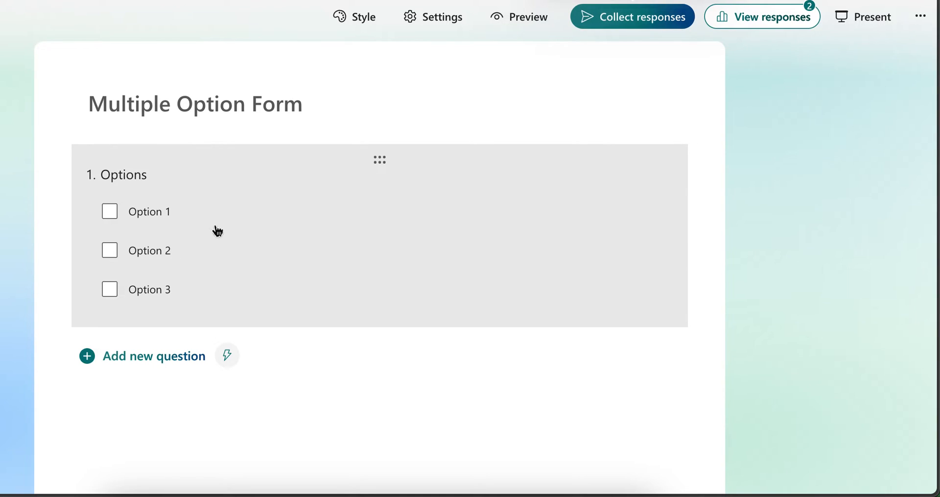
{"action": "mouse_move", "coordinate": [246, 260]}
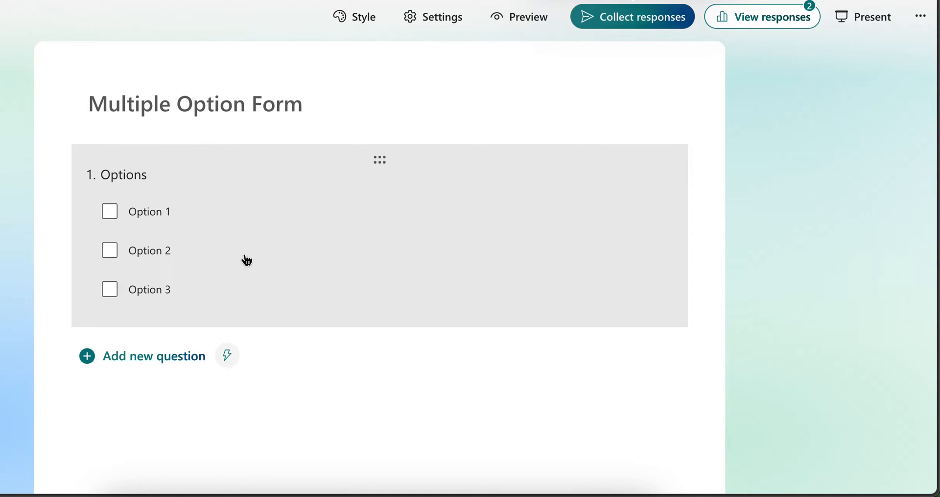
{"action": "left_click", "coordinate": [246, 261]}
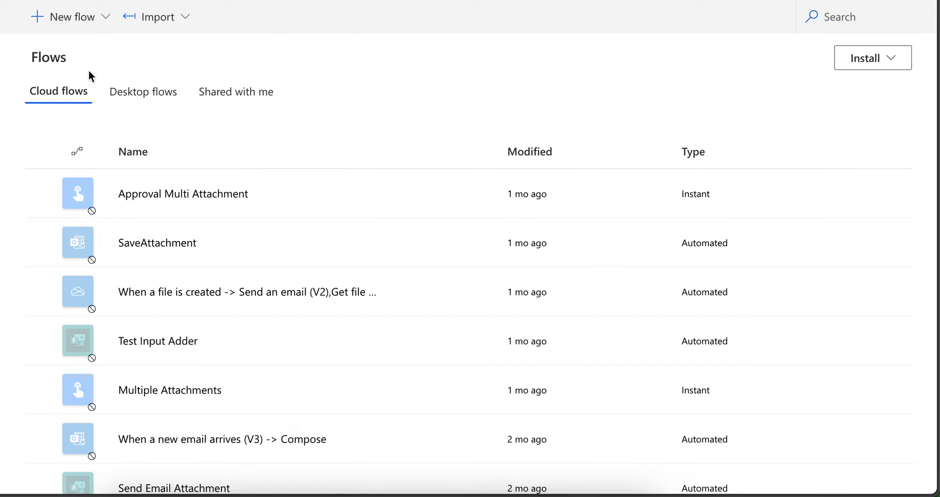
Create an automated flow triggered by new Multiple Option Form responses in the classic designer.
{"action": "left_click", "coordinate": [68, 16]}
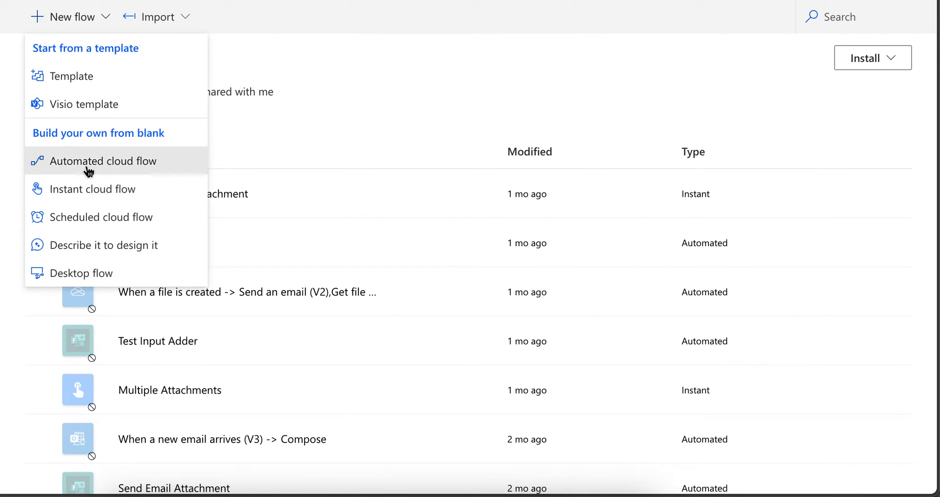
{"action": "left_click", "coordinate": [103, 161]}
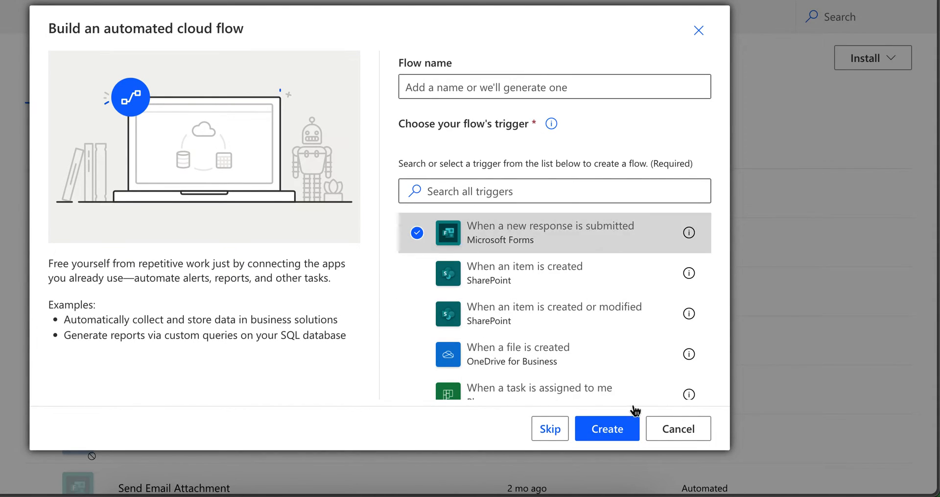
{"action": "left_click", "coordinate": [607, 428]}
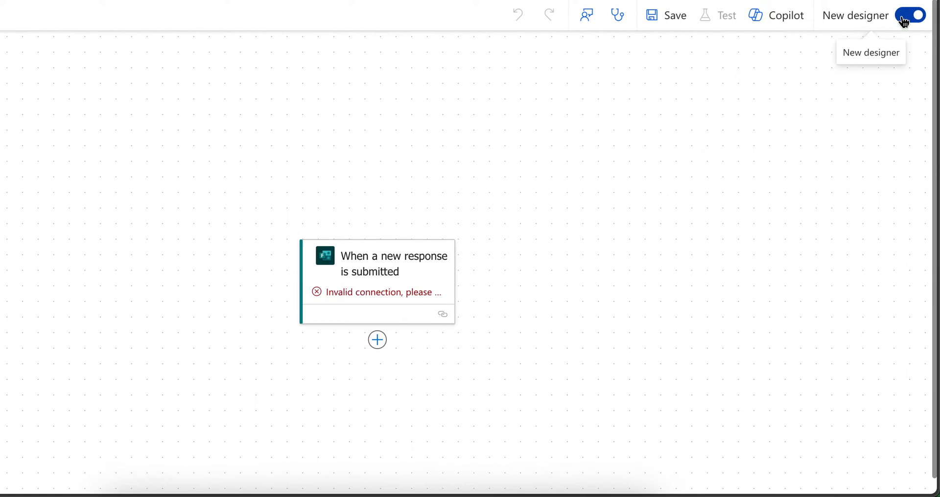
{"action": "left_click", "coordinate": [912, 15]}
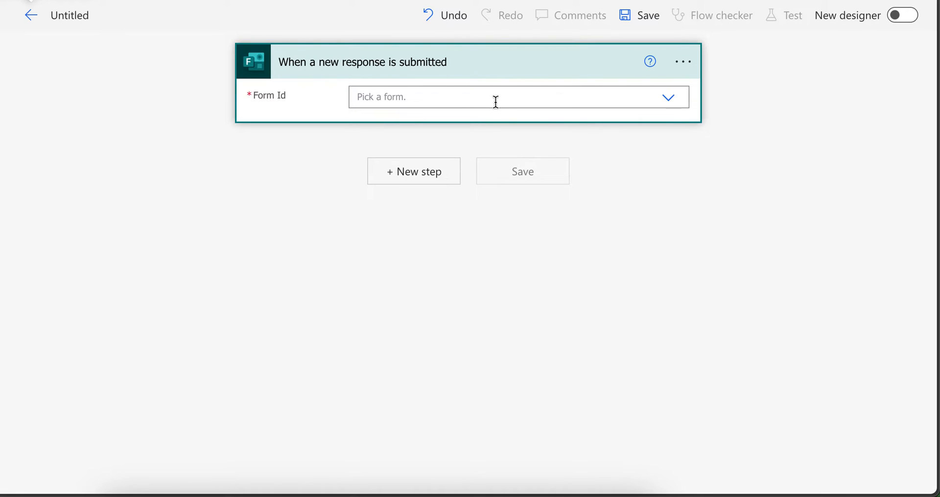
{"action": "type", "text": "mul"}
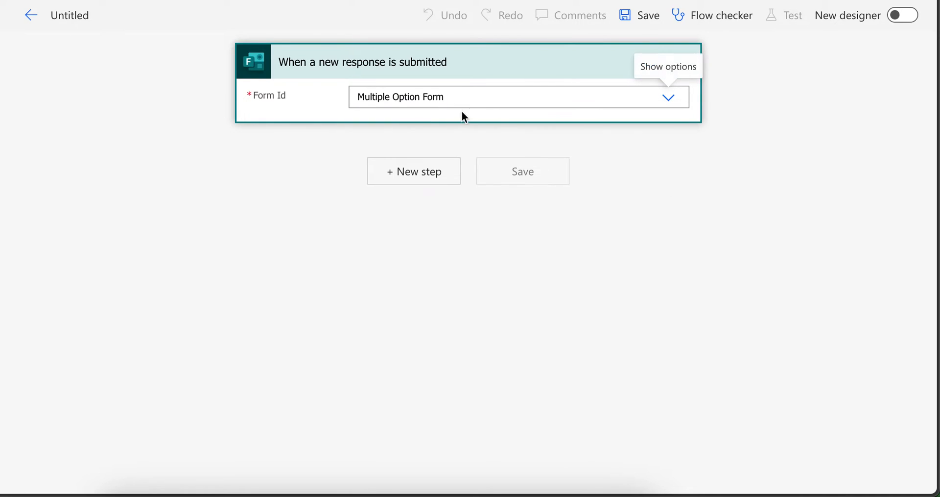
Add a Get response details action using the trigger's Response Id, followed by a Compose action.
{"action": "left_click", "coordinate": [413, 171]}
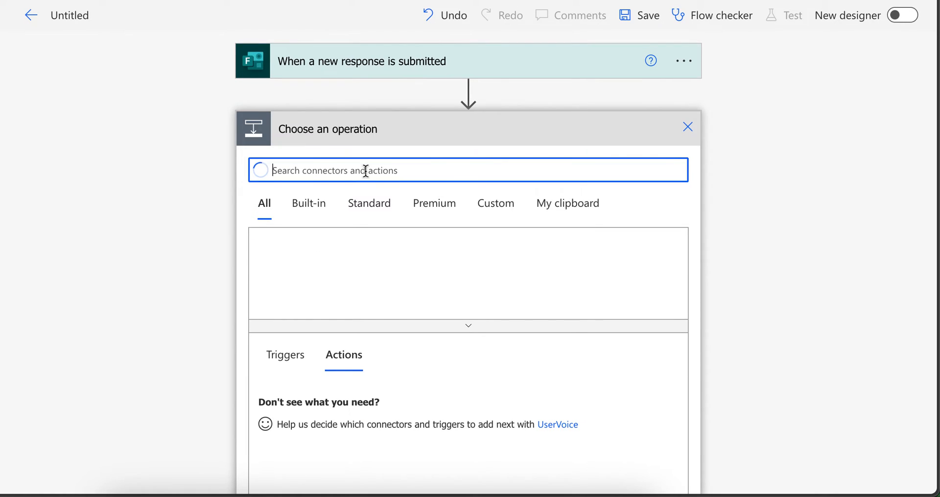
{"action": "type", "text": "get t"}
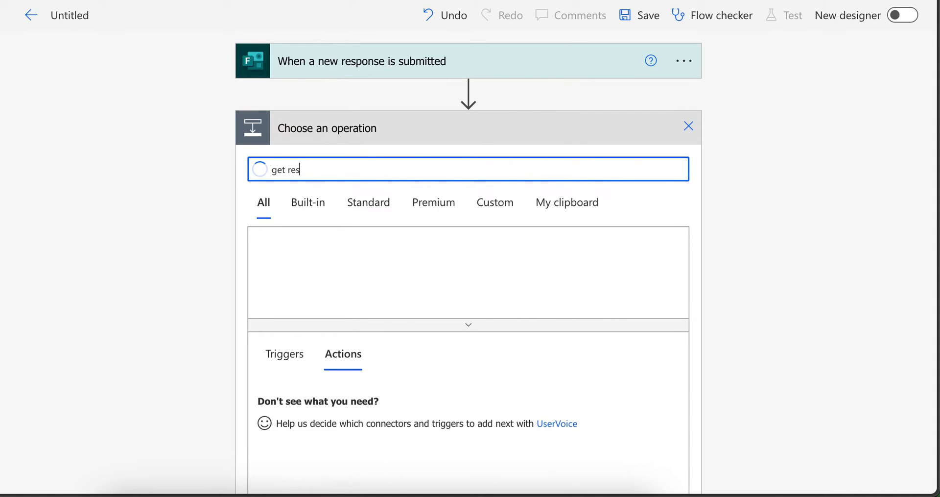
{"action": "type", "text": "ponse"}
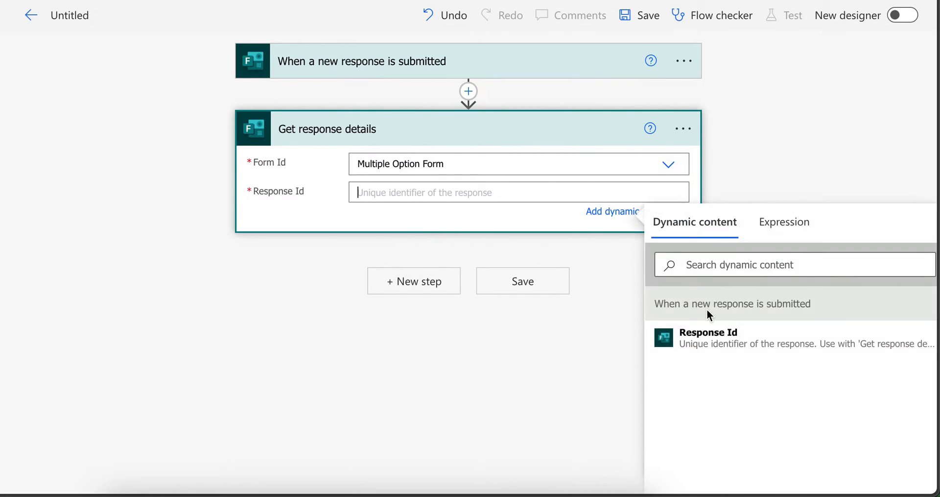
{"action": "left_click", "coordinate": [708, 337]}
{"action": "type", "text": "compose"}
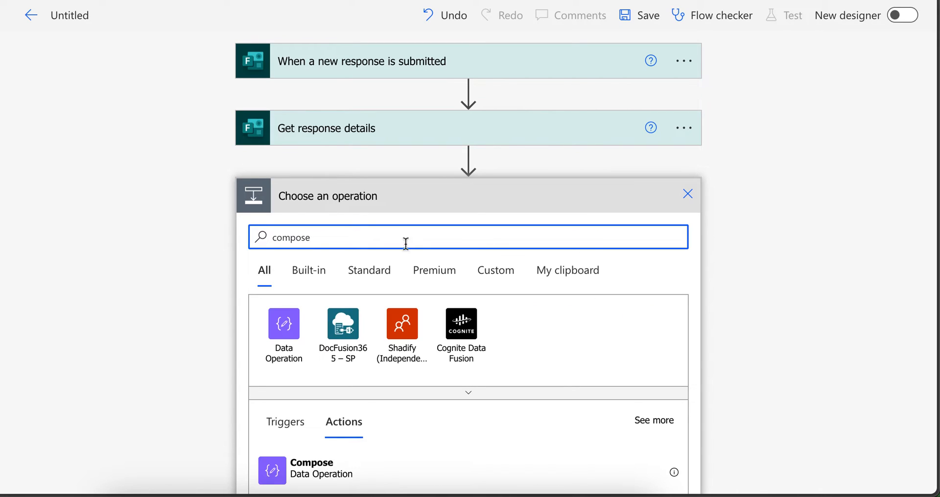
{"action": "left_click", "coordinate": [310, 468]}
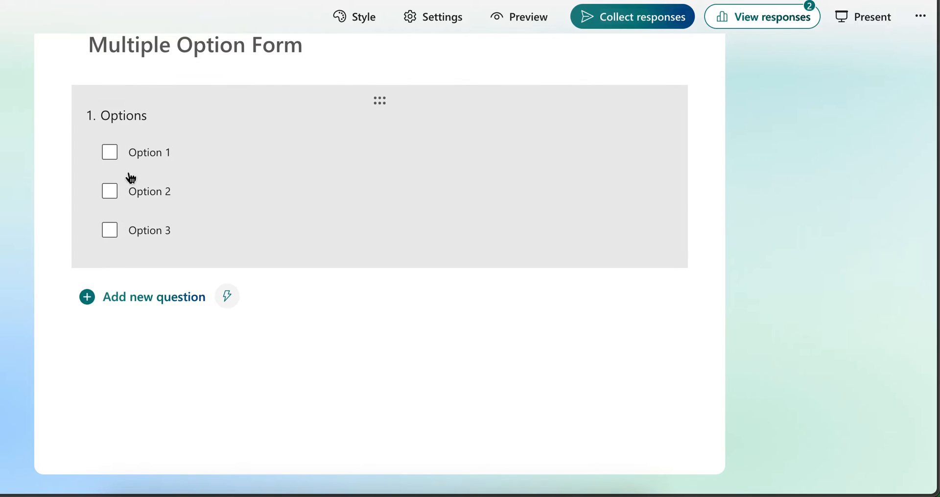
{"action": "mouse_move", "coordinate": [178, 175]}
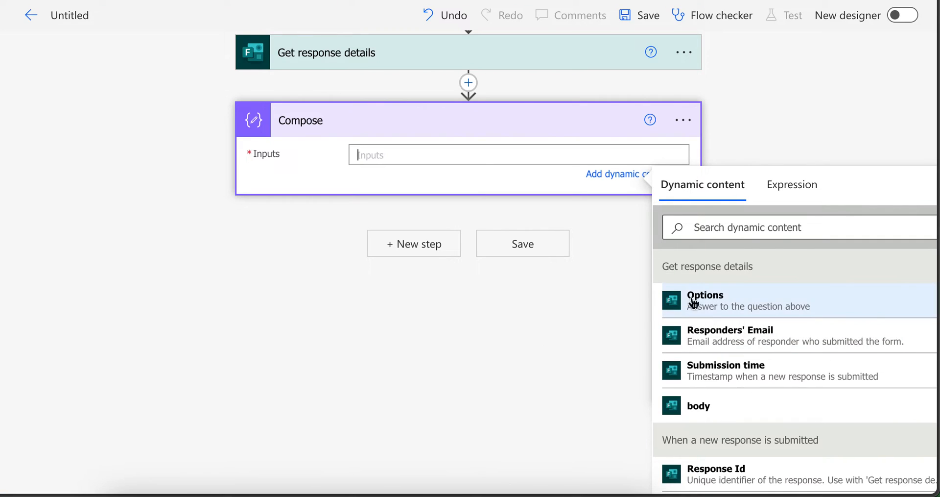
Put the Options answer into the Compose inputs and save the flow.
{"action": "left_click", "coordinate": [705, 301]}
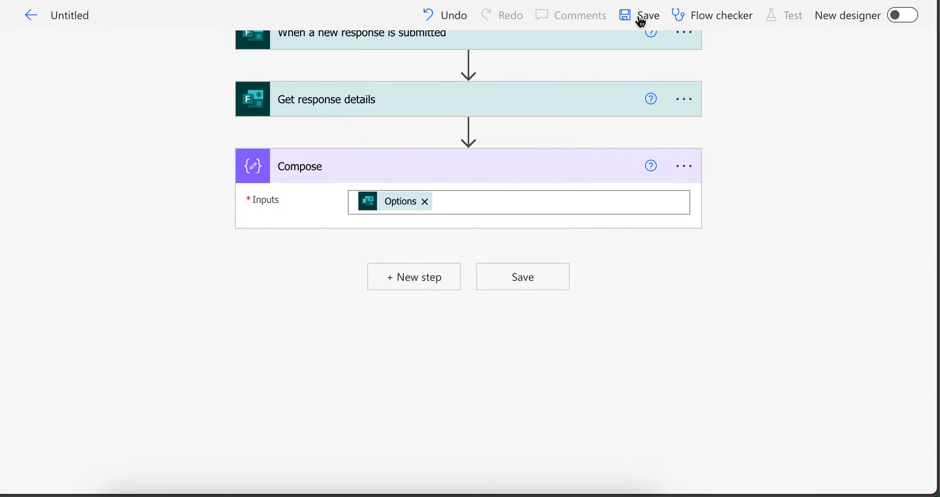
{"action": "left_click", "coordinate": [640, 16]}
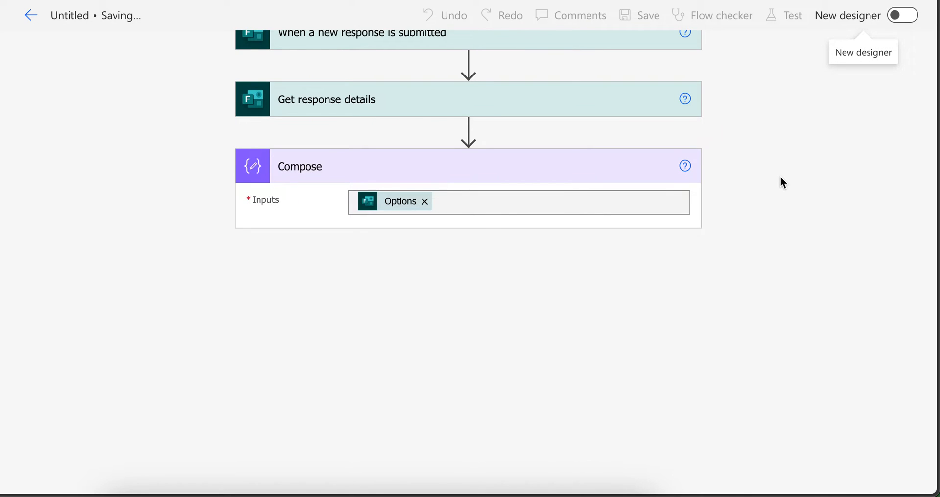
{"action": "left_click", "coordinate": [642, 15]}
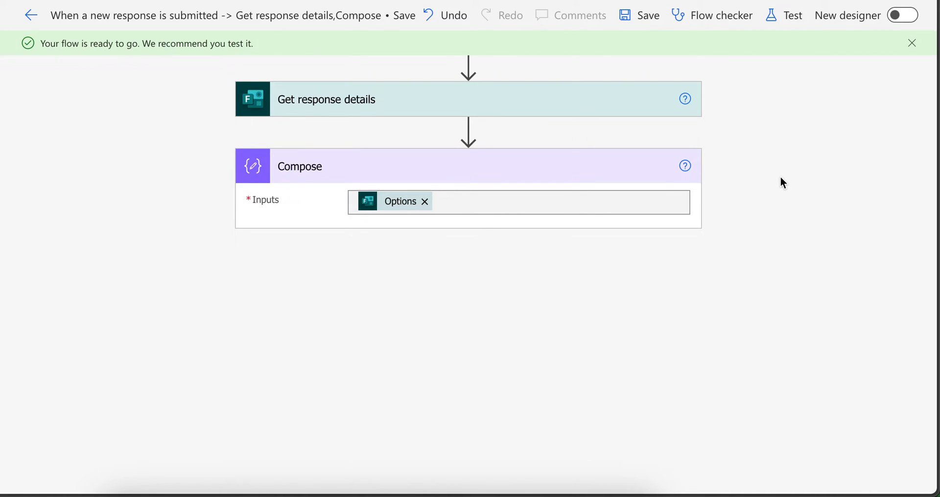
{"action": "left_click", "coordinate": [792, 15]}
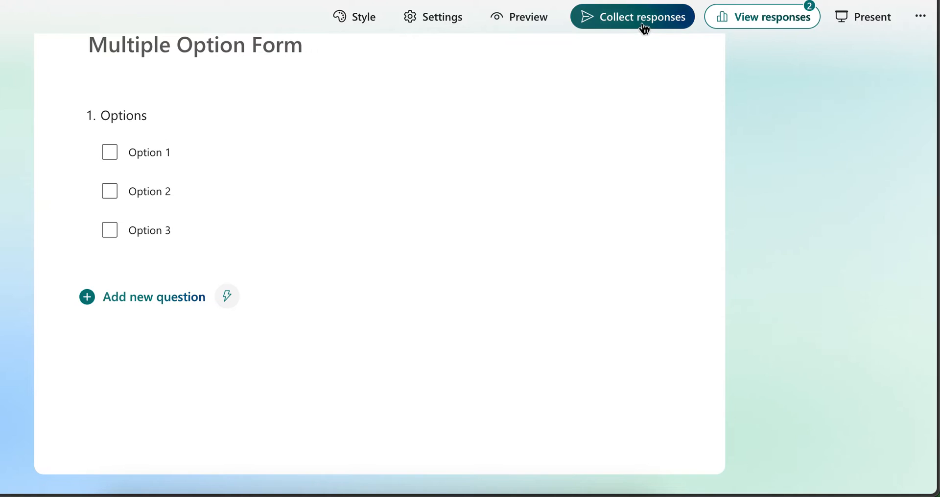
Submit a test form response with Option 1 and Option 2 ticked.
{"action": "left_click", "coordinate": [633, 16]}
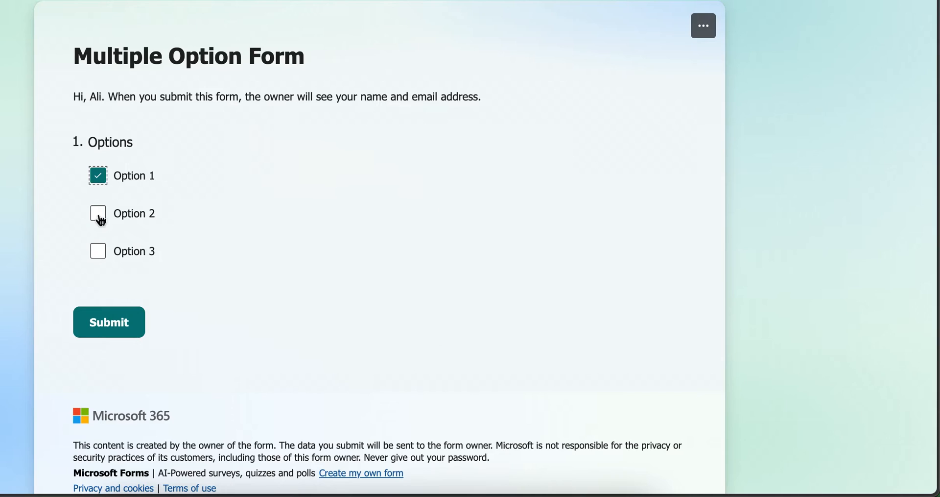
{"action": "left_click", "coordinate": [97, 213]}
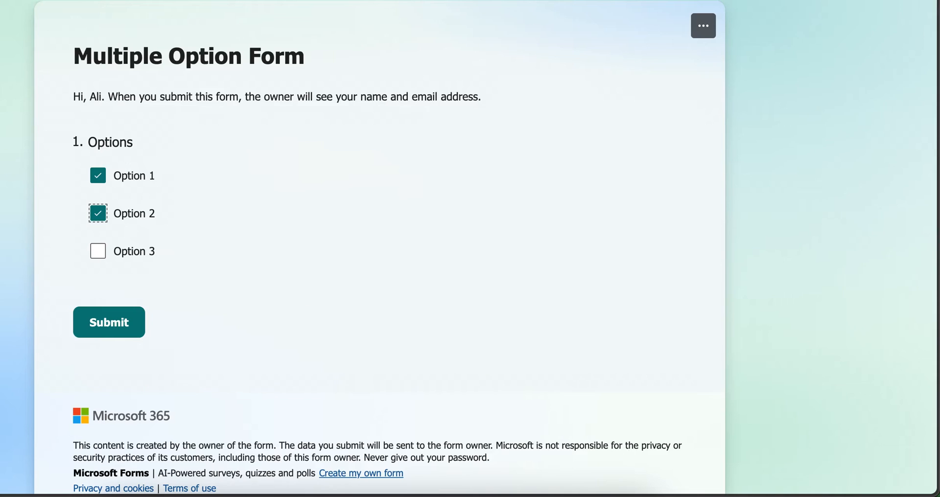
{"action": "left_click", "coordinate": [109, 322]}
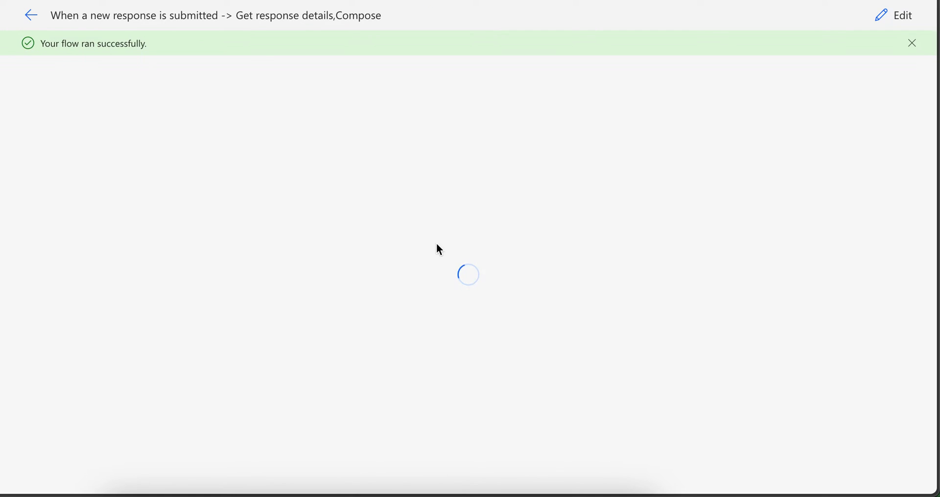
{"action": "mouse_move", "coordinate": [497, 312]}
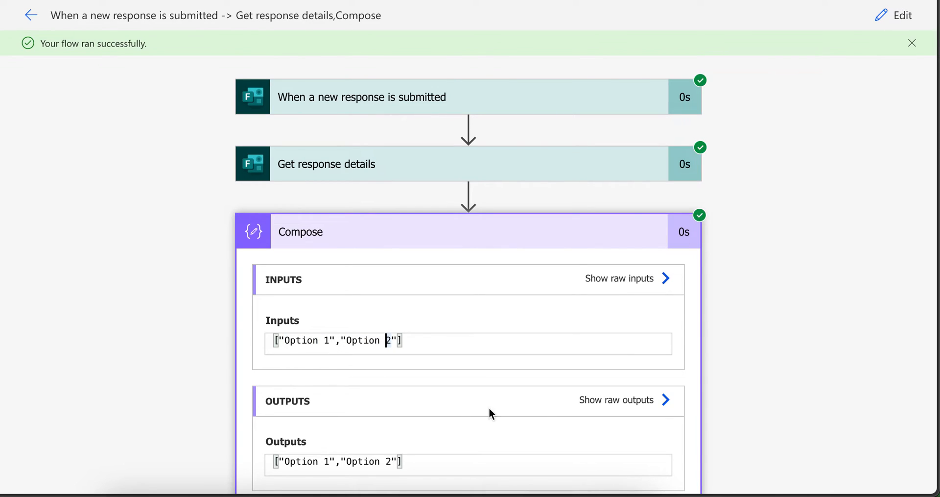
Copy the run's Compose output ["Option 1","Option 2"] and reopen the flow for editing.
{"action": "triple_click", "coordinate": [335, 341]}
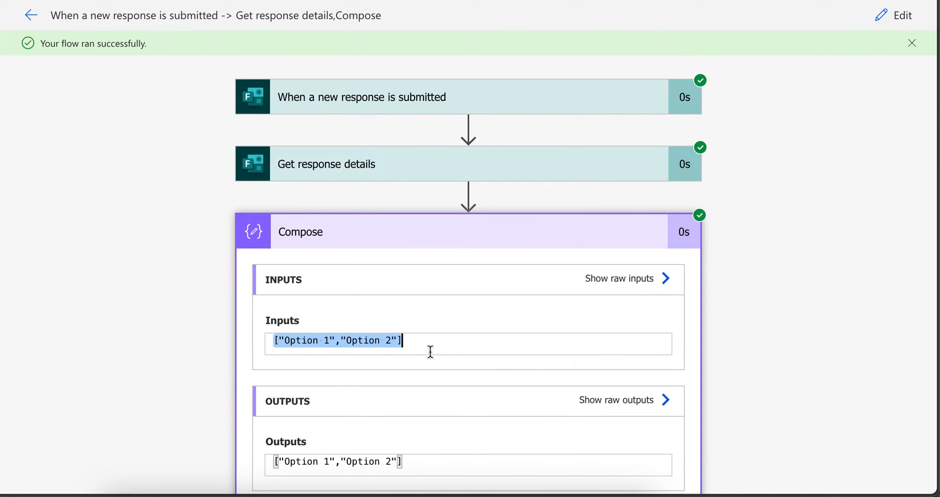
{"action": "left_click", "coordinate": [903, 15]}
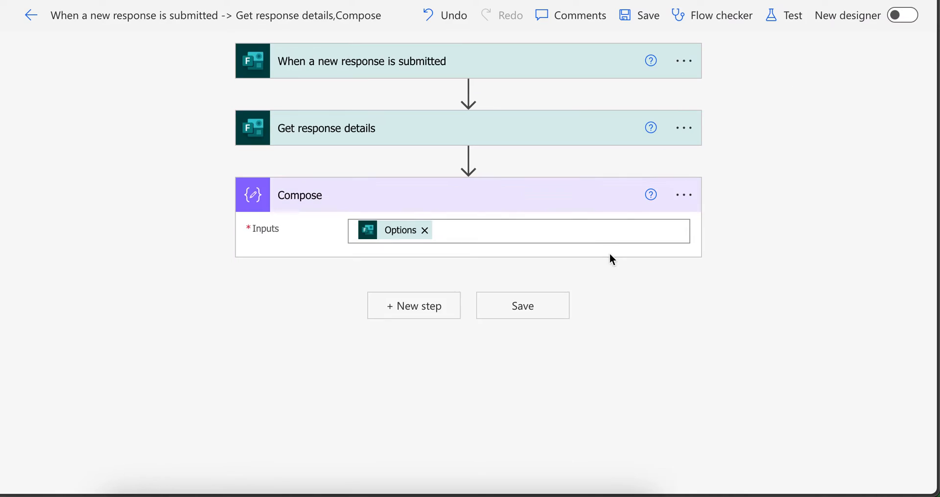
Delete the Compose step and search for the Parse JSON action as a new step.
{"action": "left_click", "coordinate": [683, 194]}
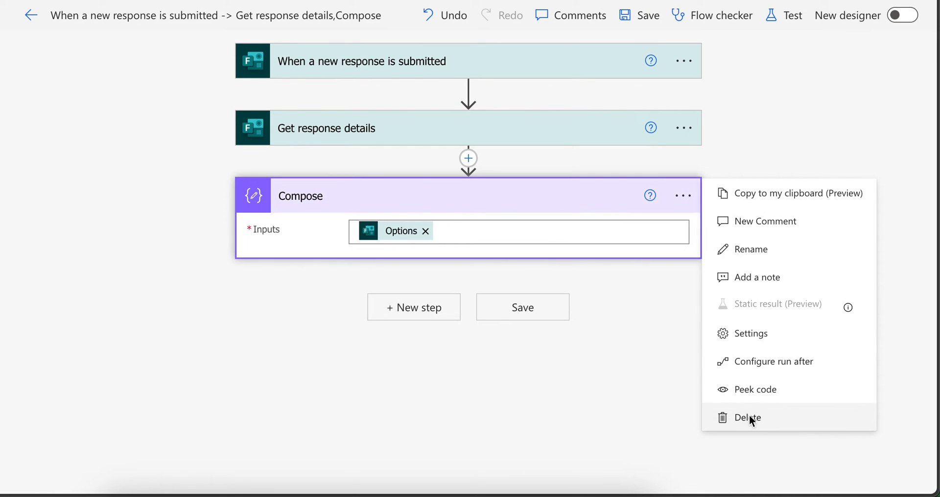
{"action": "left_click", "coordinate": [748, 418]}
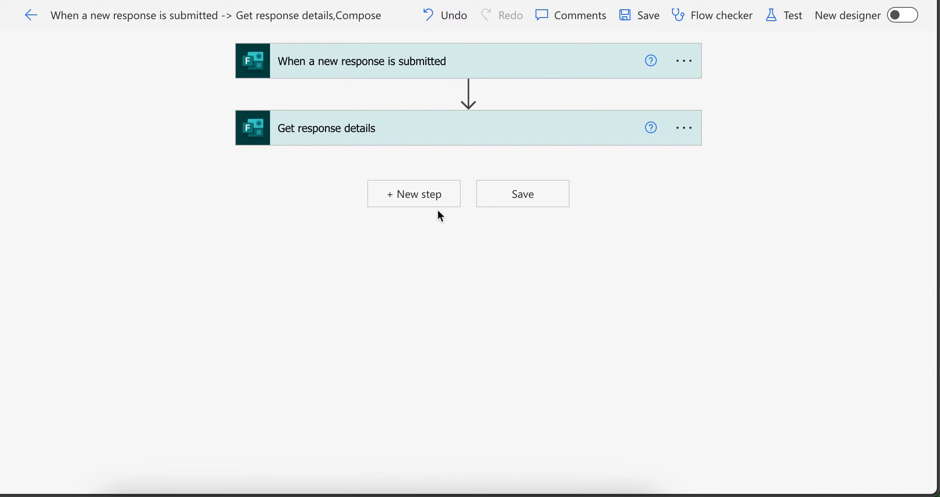
{"action": "left_click", "coordinate": [414, 194]}
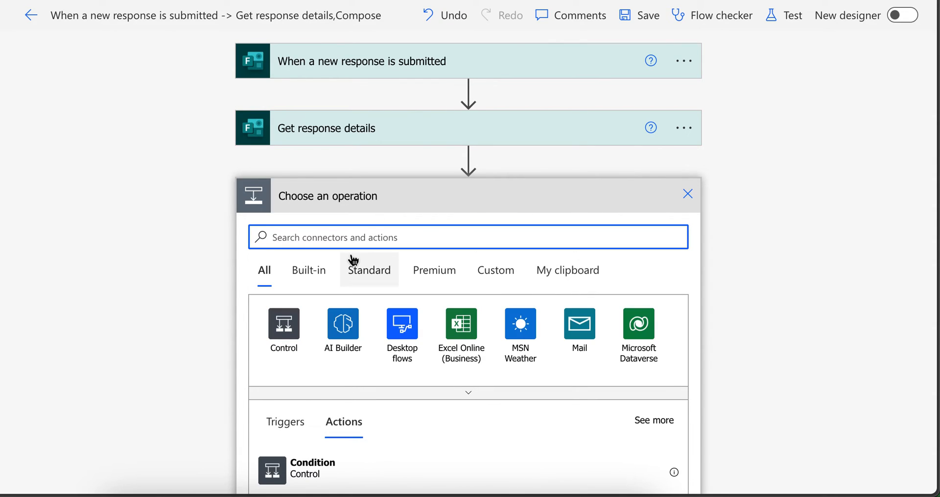
{"action": "type", "text": "parse"}
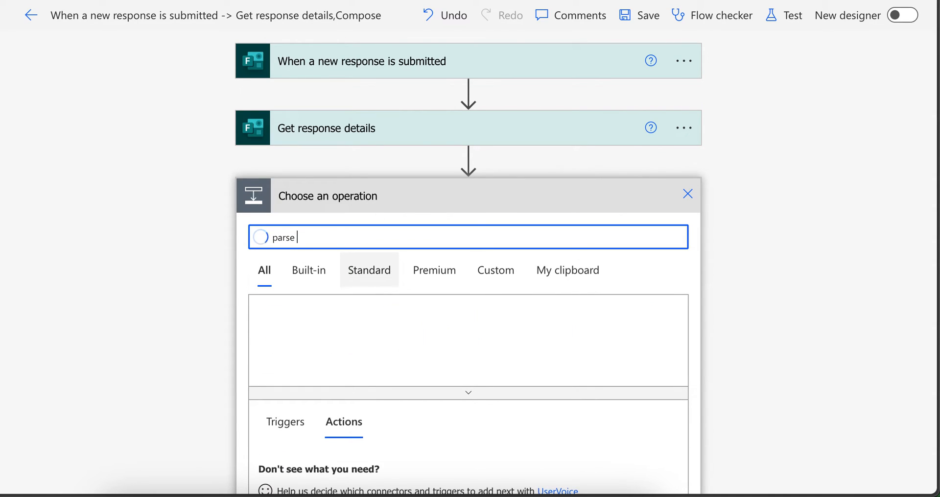
{"action": "type", "text": "json"}
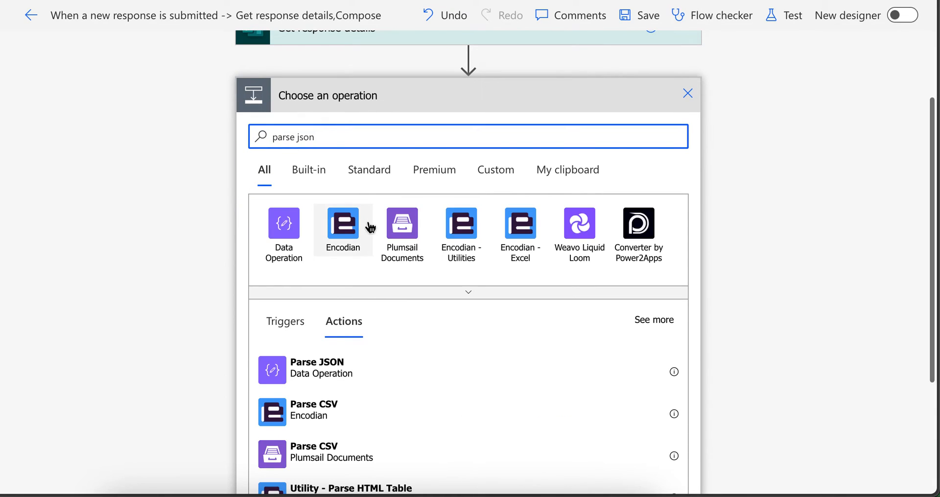
{"action": "mouse_move", "coordinate": [320, 382]}
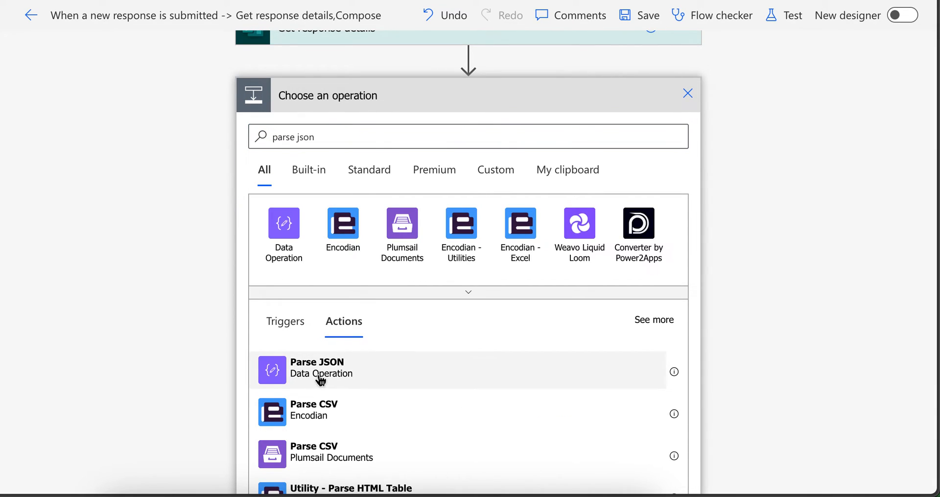
Add Parse JSON with a schema generated from the sample array and Options as content.
{"action": "left_click", "coordinate": [316, 370]}
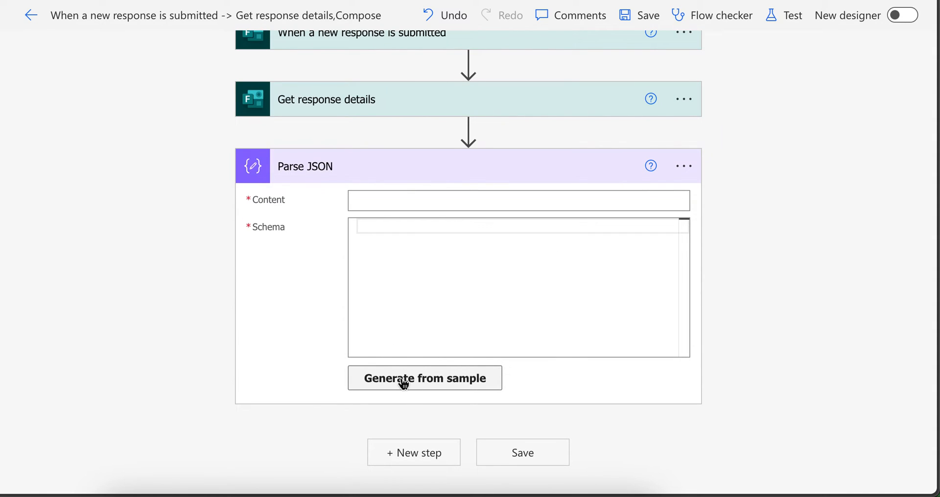
{"action": "left_click", "coordinate": [425, 377]}
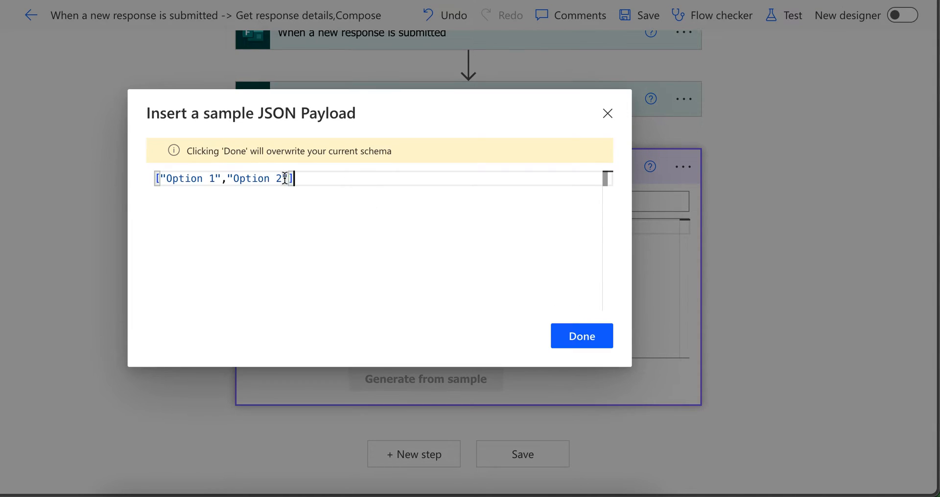
{"action": "left_click", "coordinate": [582, 335]}
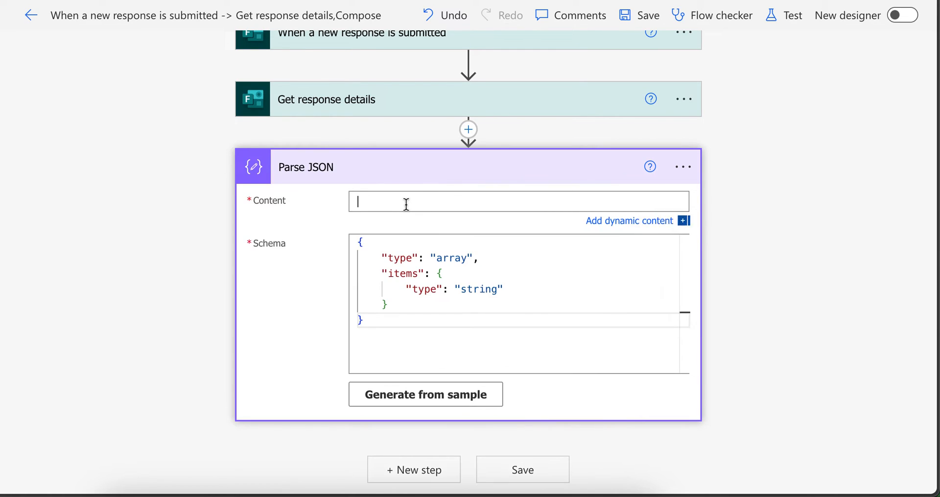
{"action": "left_click", "coordinate": [629, 220]}
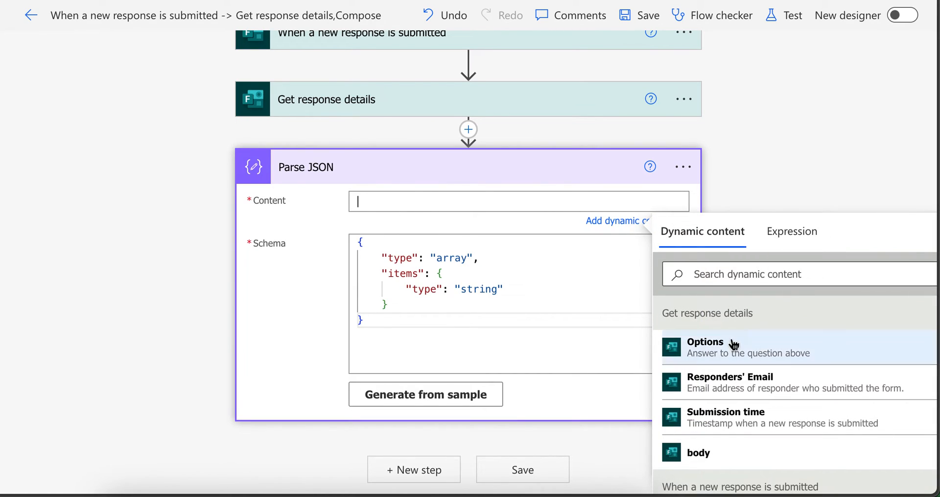
{"action": "mouse_move", "coordinate": [757, 350]}
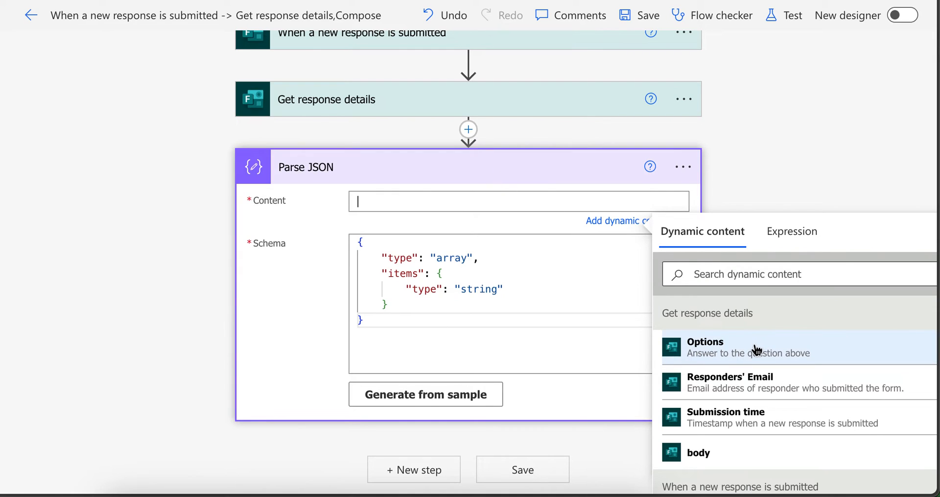
{"action": "left_click", "coordinate": [705, 348]}
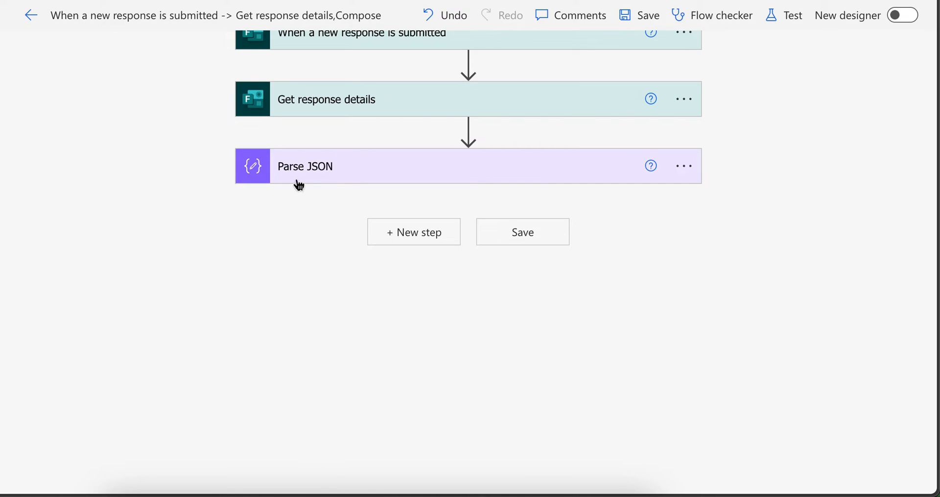
{"action": "mouse_move", "coordinate": [412, 200]}
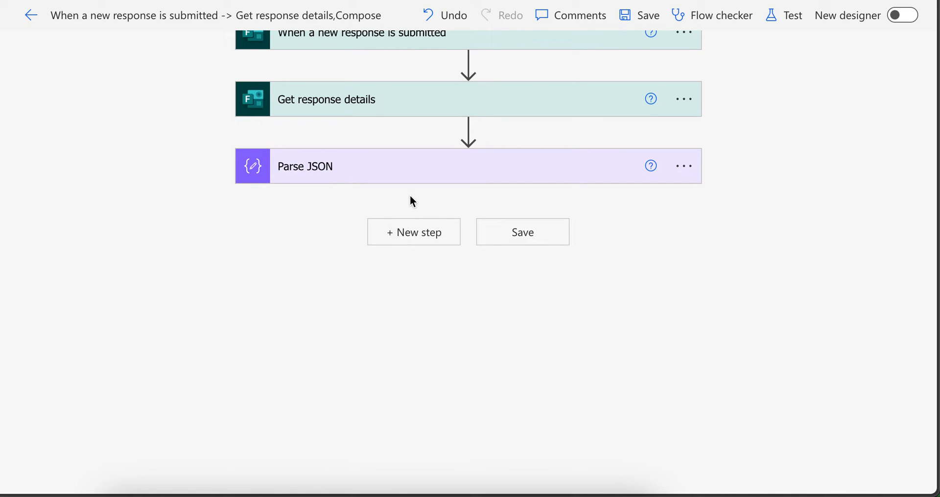
{"action": "mouse_move", "coordinate": [467, 130]}
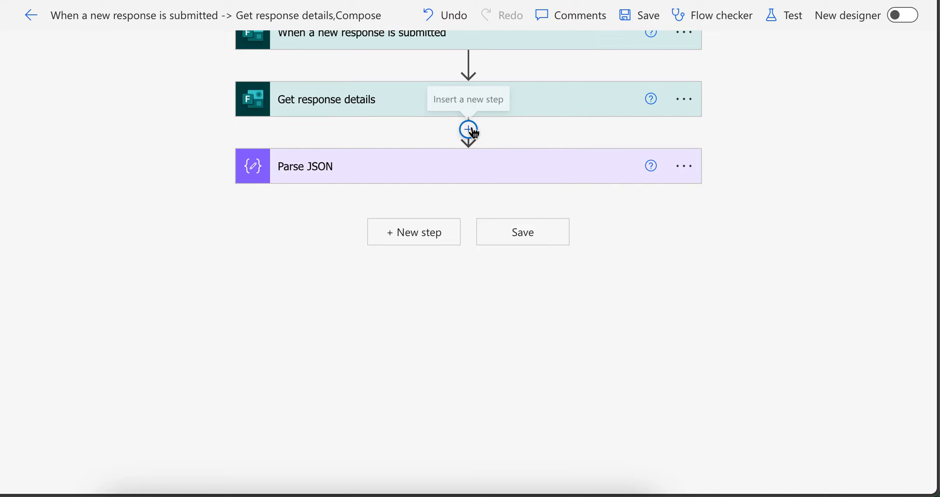
Insert an Initialize variable step named options before Parse JSON and set its type.
{"action": "left_click", "coordinate": [467, 128]}
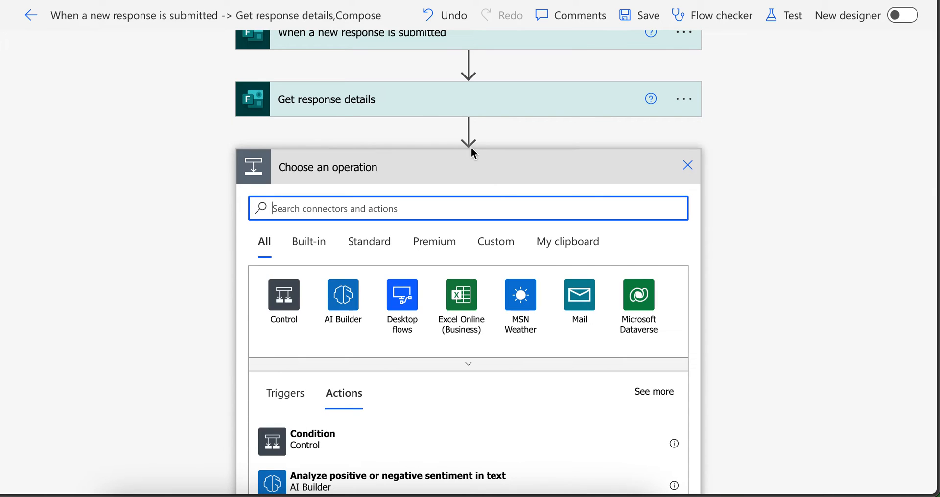
{"action": "type", "text": "varaible"}
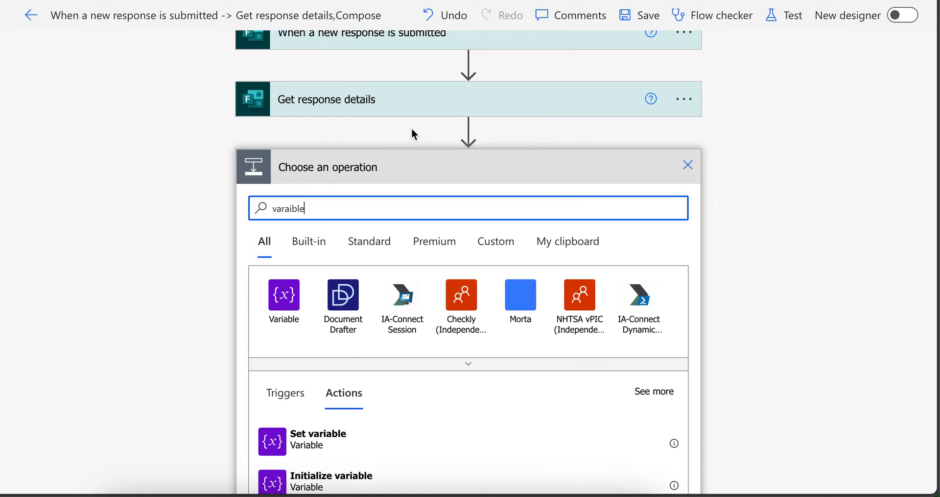
{"action": "scroll", "scroll_direction": "down", "scroll_amount": 3}
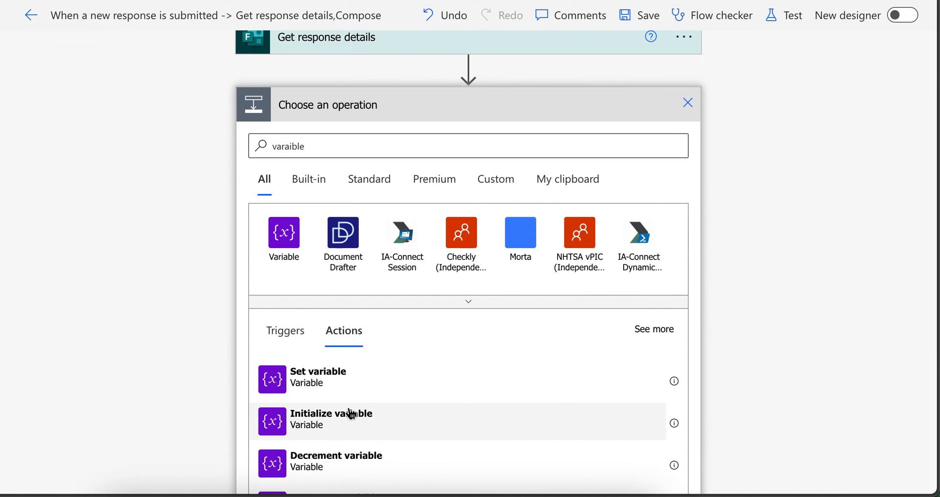
{"action": "left_click", "coordinate": [331, 421]}
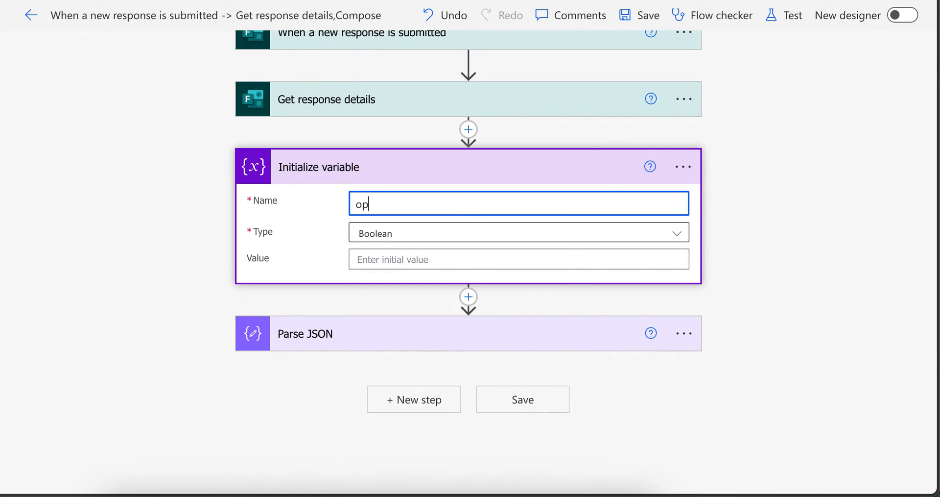
{"action": "left_click", "coordinate": [519, 233]}
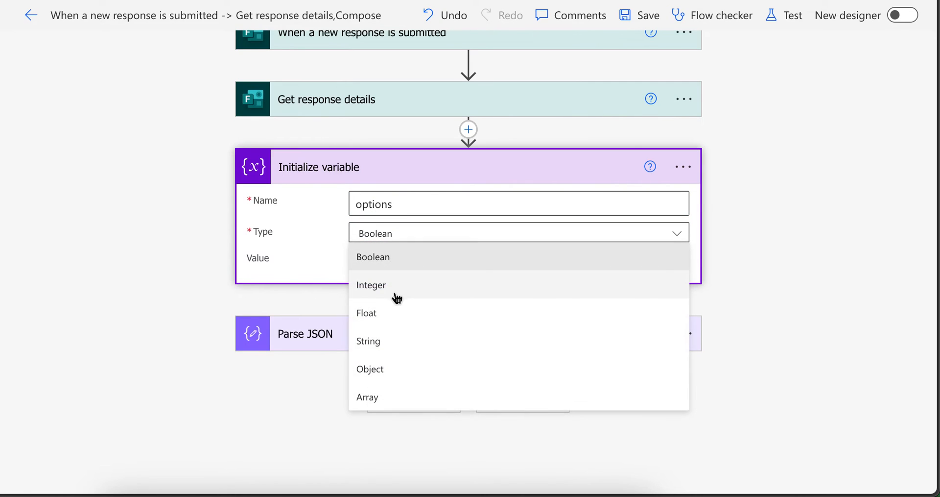
{"action": "left_click", "coordinate": [367, 341]}
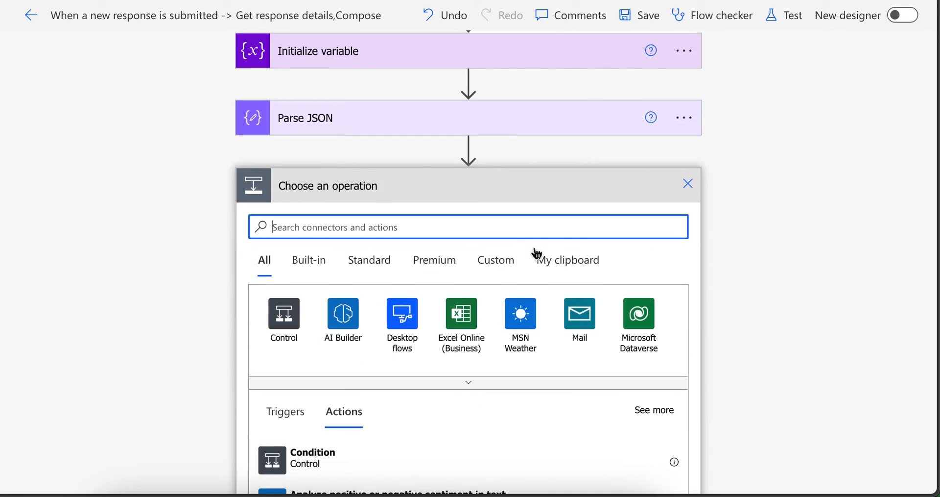
Add an append-to-variable action in Apply to each, appending each item plus ';#' to options.
{"action": "type", "text": "append"}
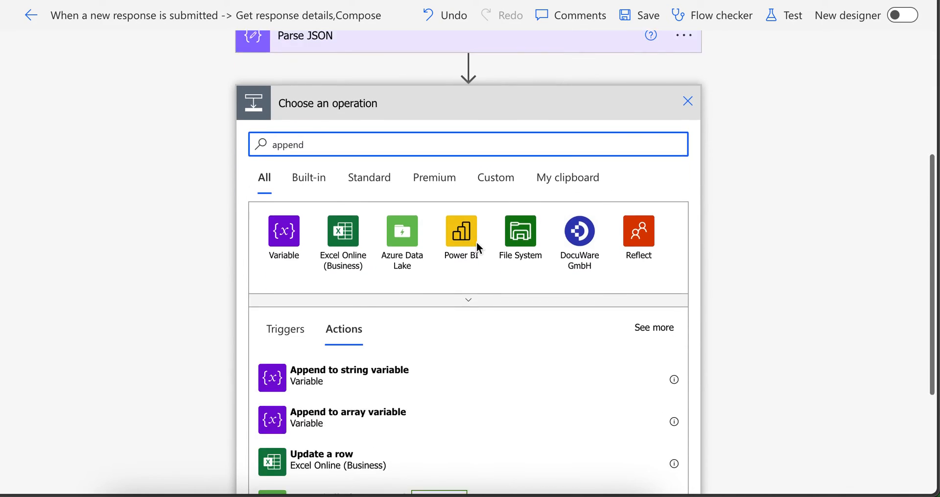
{"action": "left_click", "coordinate": [349, 377]}
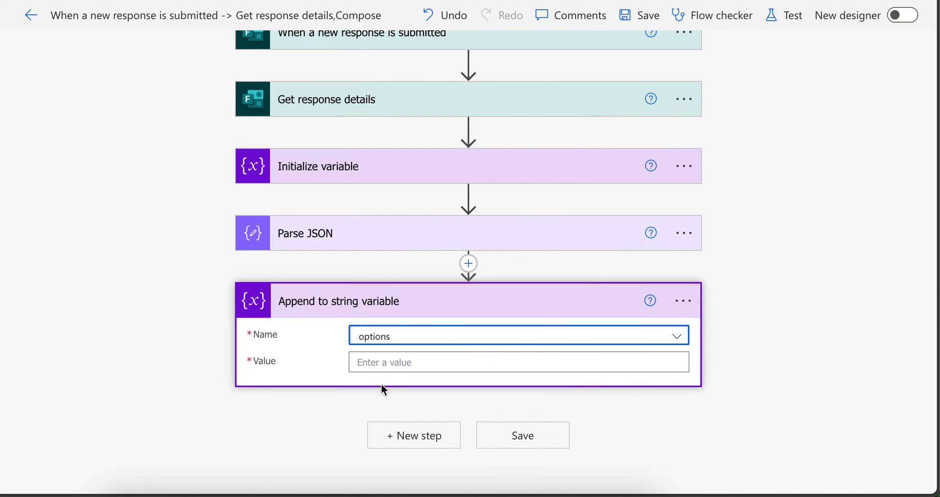
{"action": "left_click", "coordinate": [519, 362]}
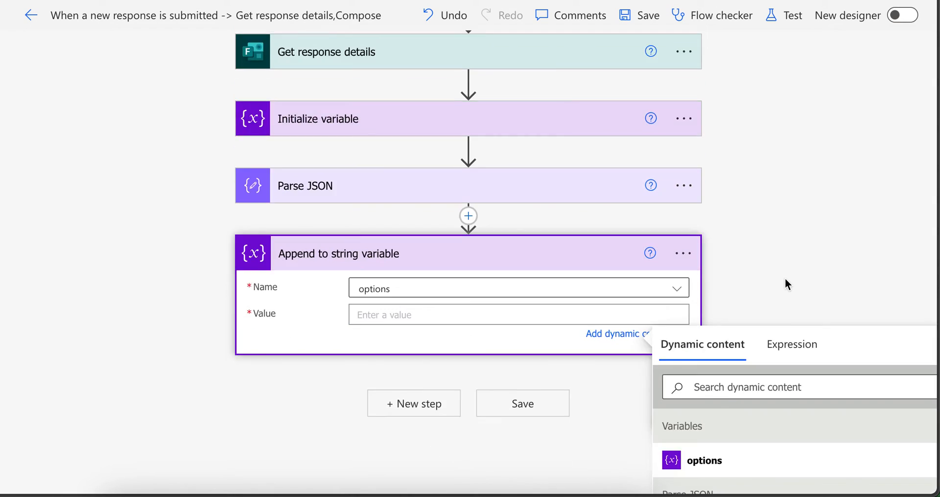
{"action": "scroll", "scroll_direction": "down", "scroll_amount": 3}
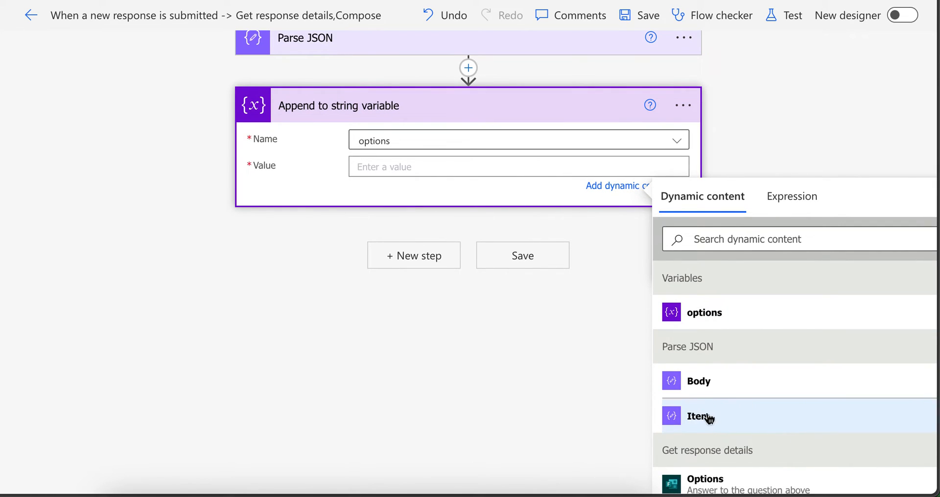
{"action": "mouse_move", "coordinate": [698, 430]}
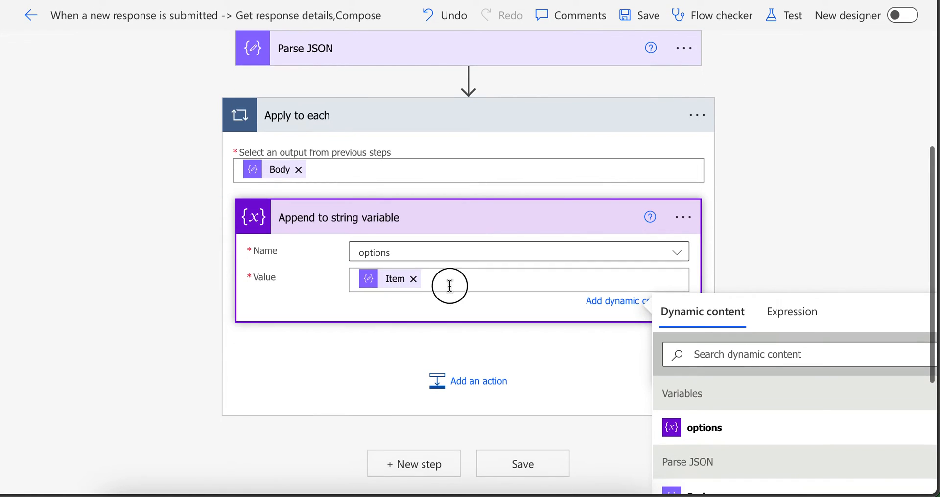
{"action": "type", "text": ";"}
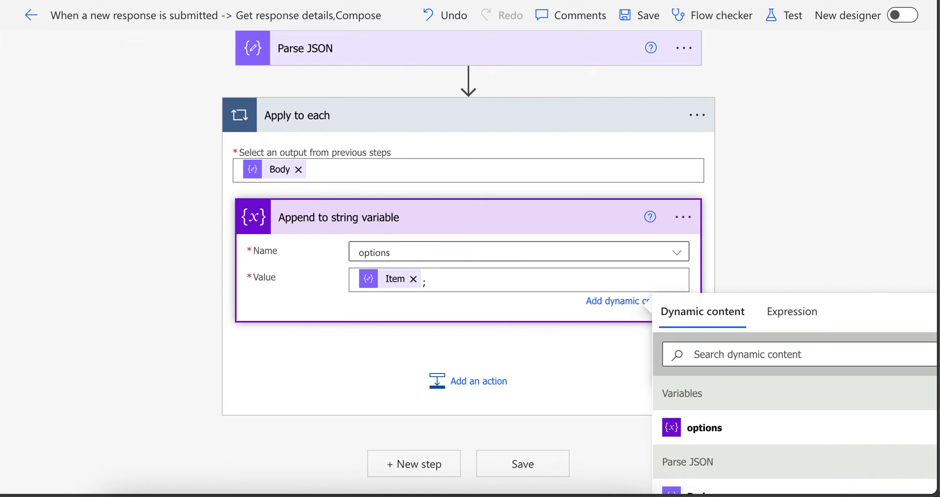
{"action": "type", "text": "#"}
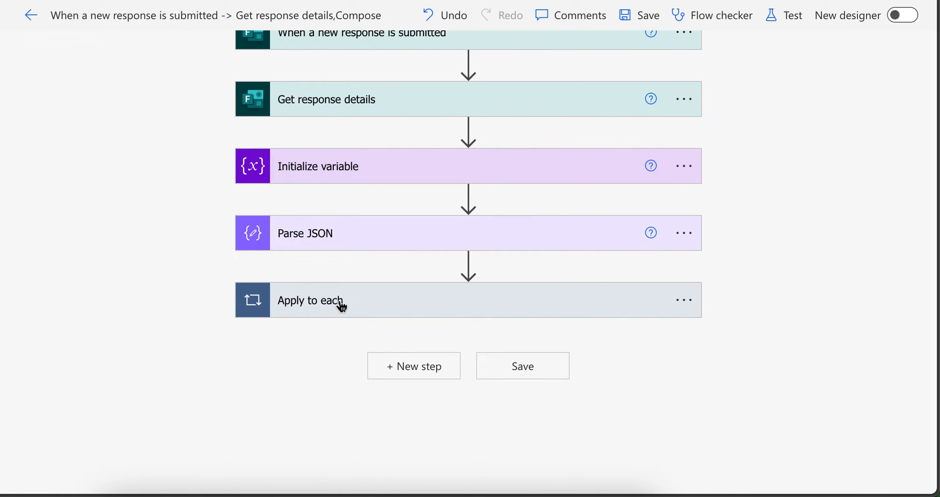
{"action": "mouse_move", "coordinate": [392, 177]}
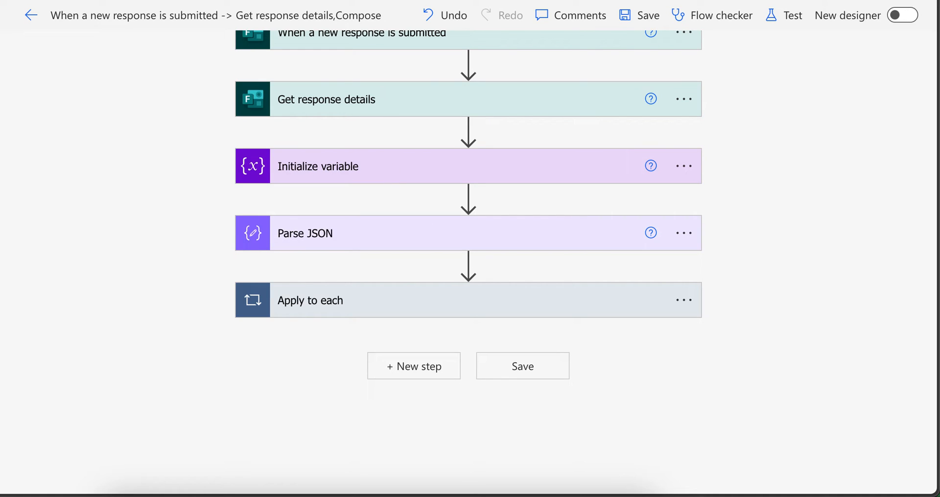
{"action": "mouse_move", "coordinate": [414, 367]}
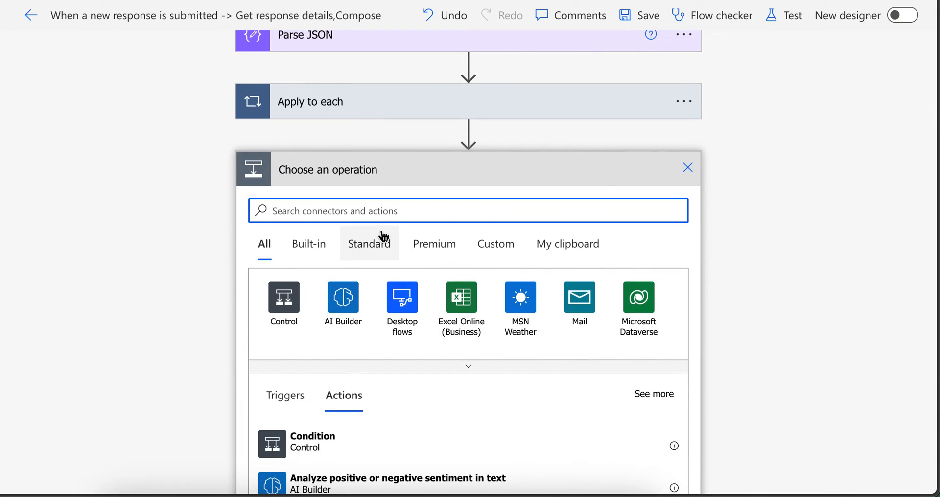
Add the SharePoint Create item action after the loop, targeting the TestList list.
{"action": "type", "text": "create item"}
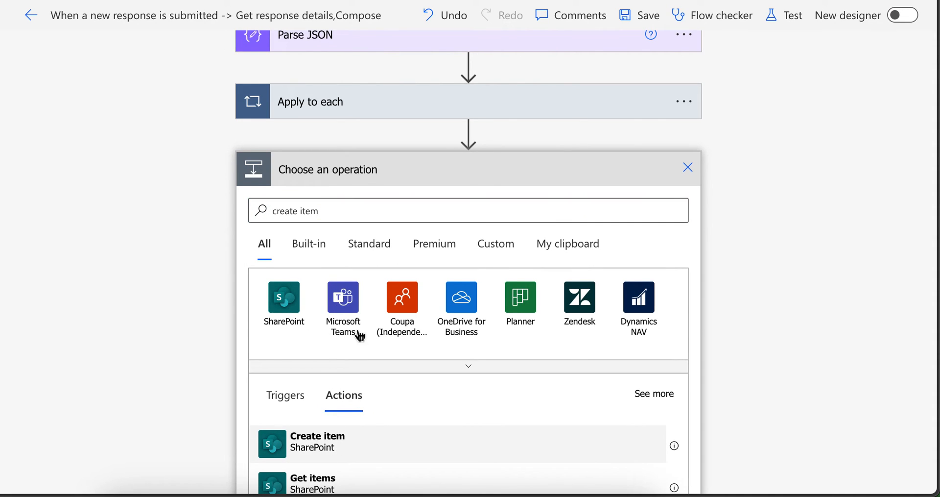
{"action": "left_click", "coordinate": [316, 441]}
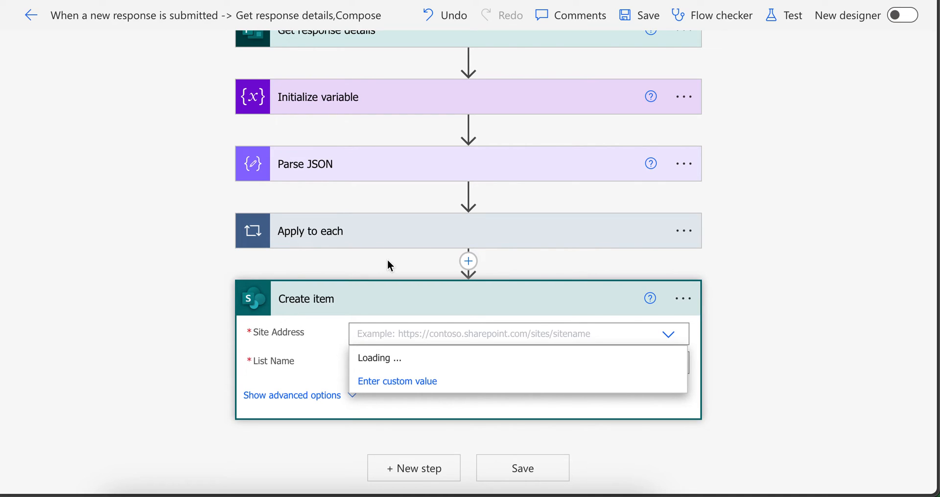
{"action": "mouse_move", "coordinate": [746, 220]}
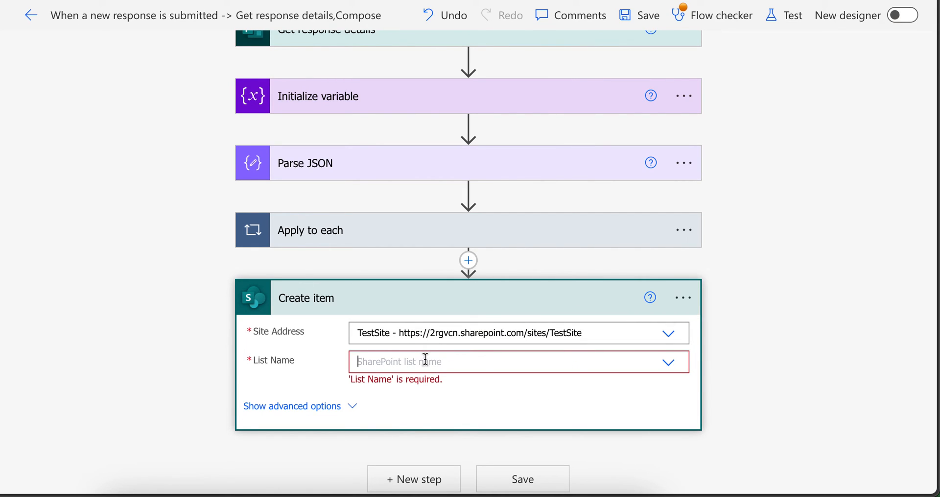
{"action": "left_click", "coordinate": [514, 361]}
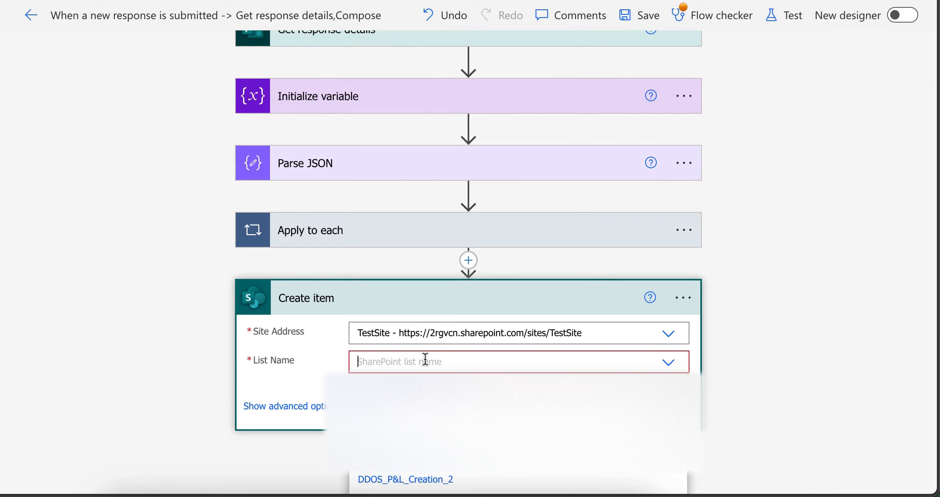
{"action": "mouse_move", "coordinate": [416, 361]}
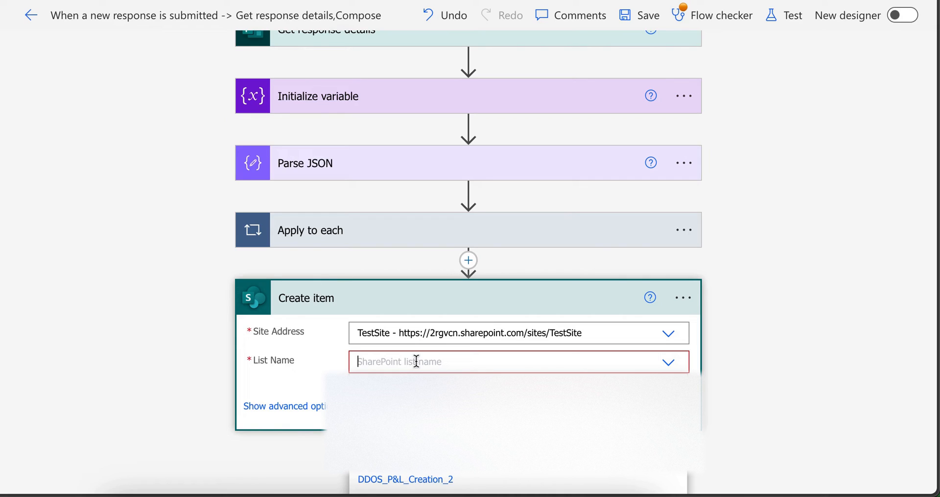
{"action": "type", "text": "testlist"}
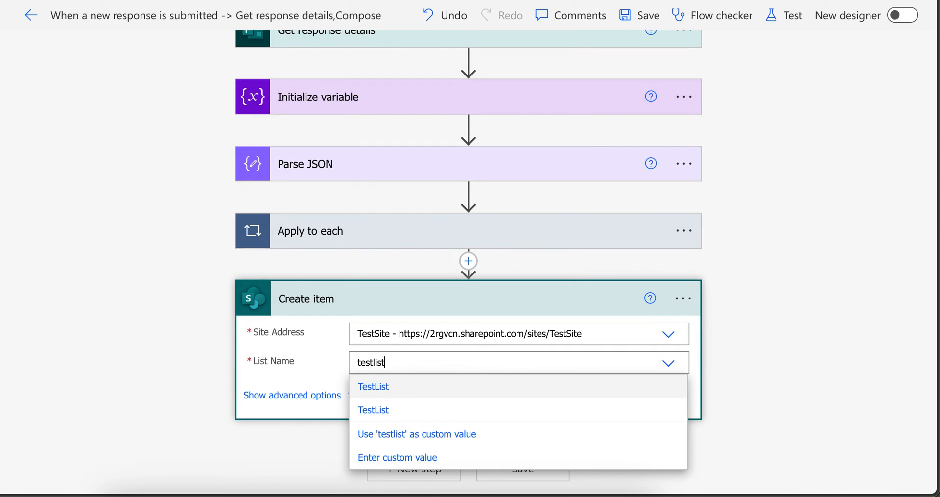
{"action": "left_click", "coordinate": [373, 387]}
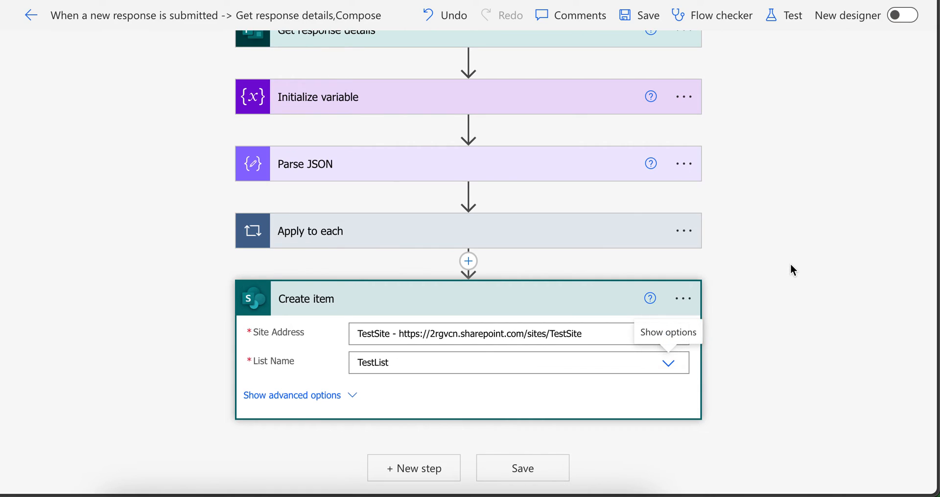
{"action": "mouse_move", "coordinate": [782, 239]}
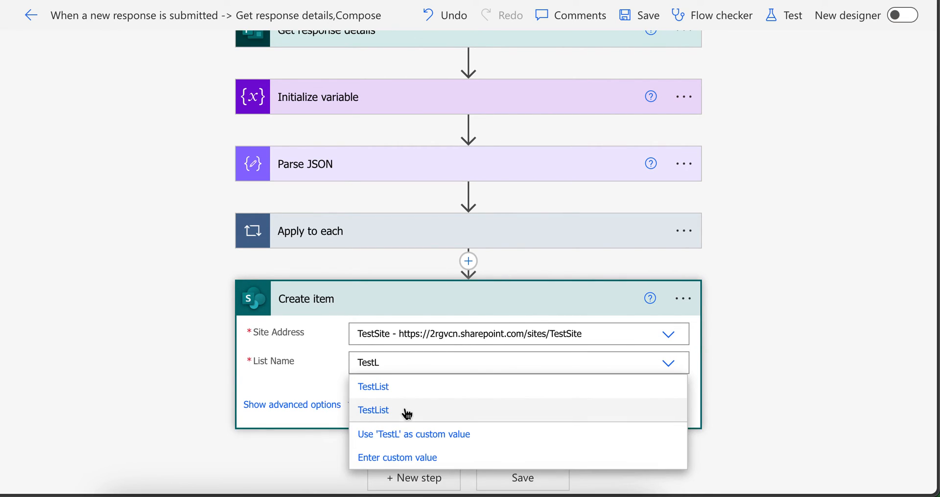
{"action": "left_click", "coordinate": [373, 409]}
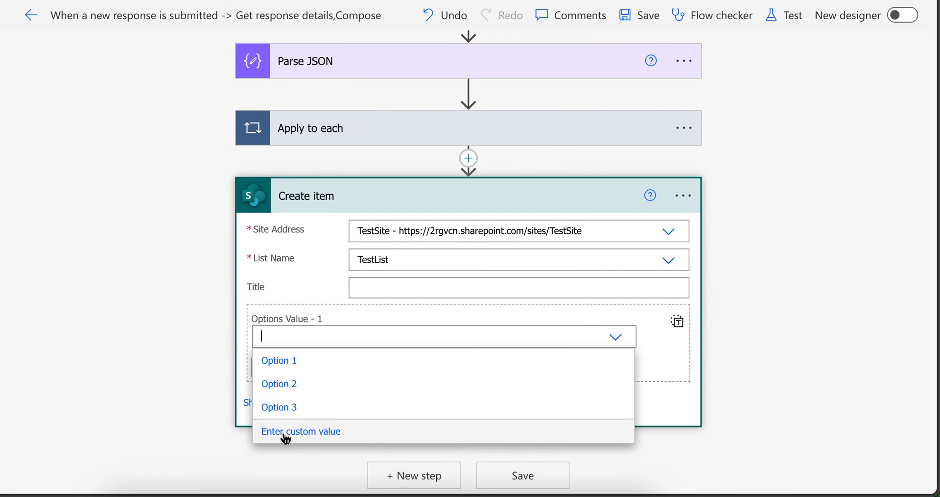
Put the options variable in Create item's Options Value, then save and run a manual test.
{"action": "left_click", "coordinate": [301, 431]}
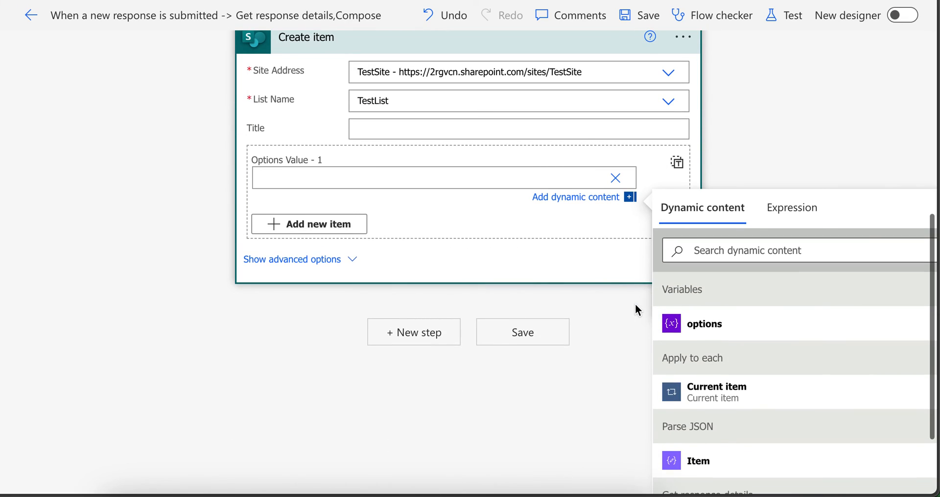
{"action": "left_click", "coordinate": [705, 323]}
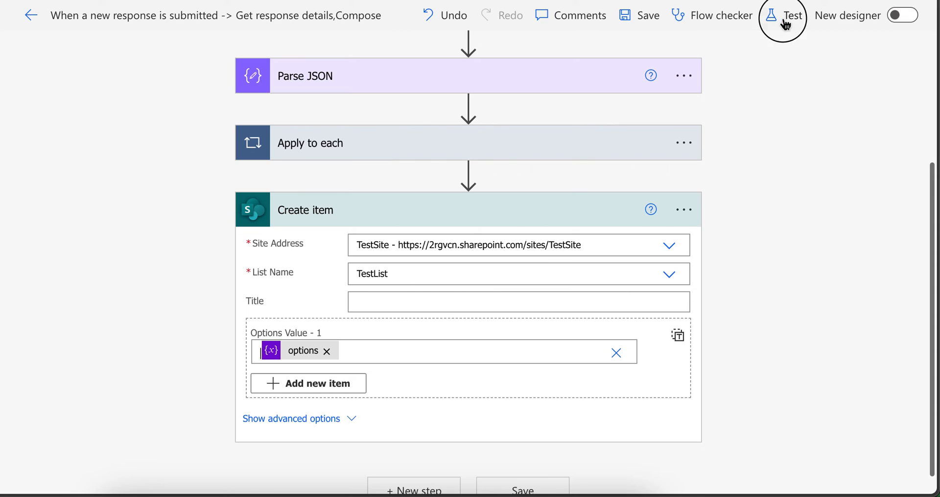
{"action": "left_click", "coordinate": [784, 16]}
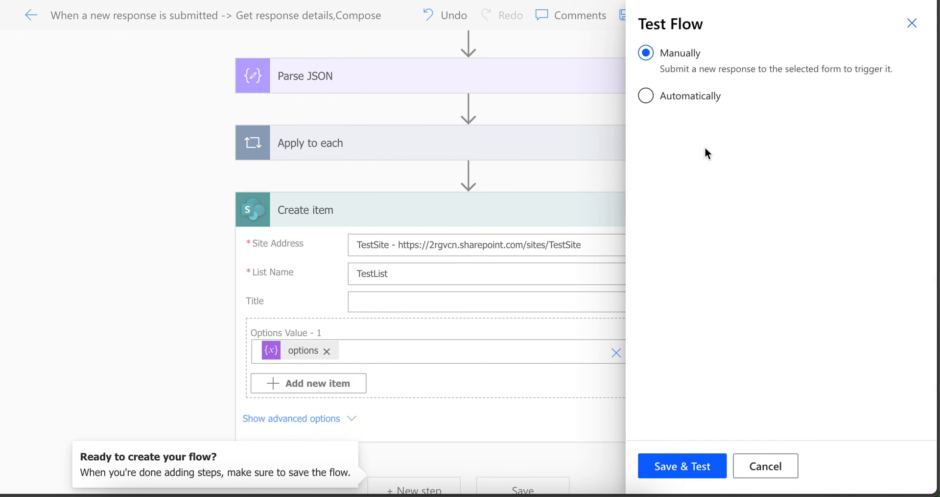
{"action": "left_click", "coordinate": [682, 465]}
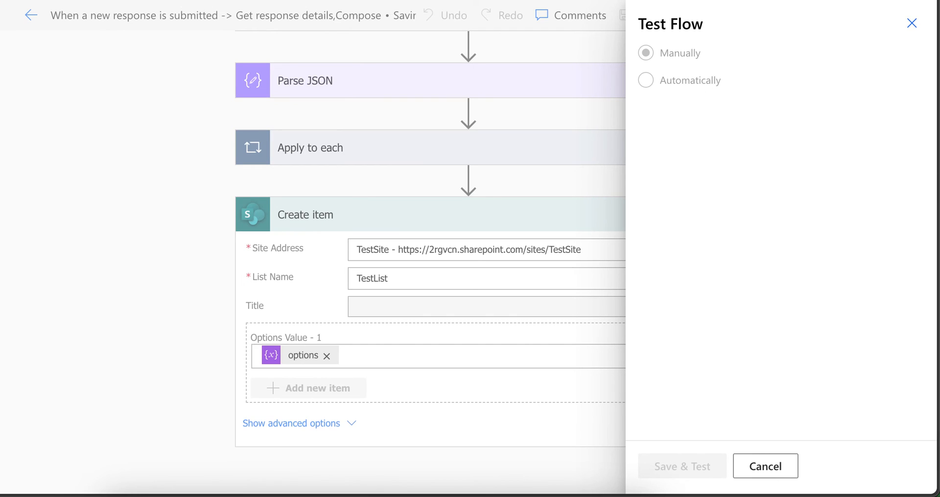
{"action": "left_click", "coordinate": [647, 53]}
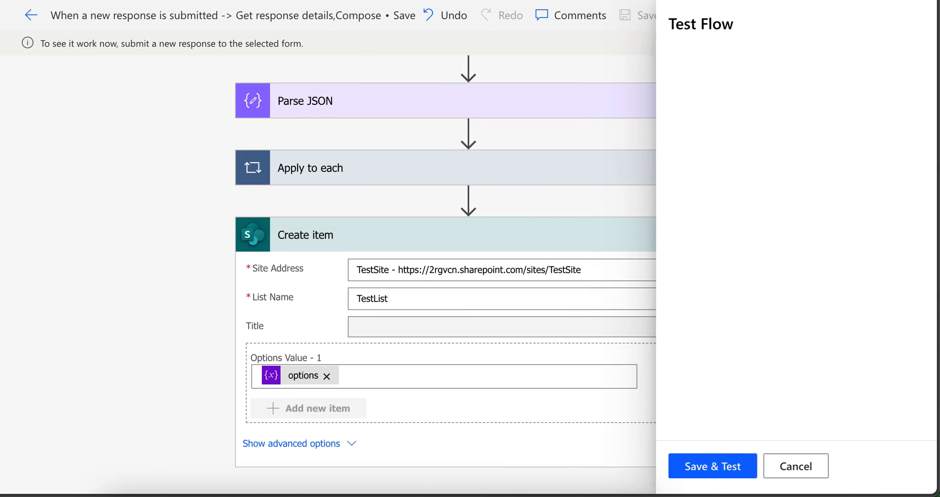
{"action": "left_click", "coordinate": [796, 466]}
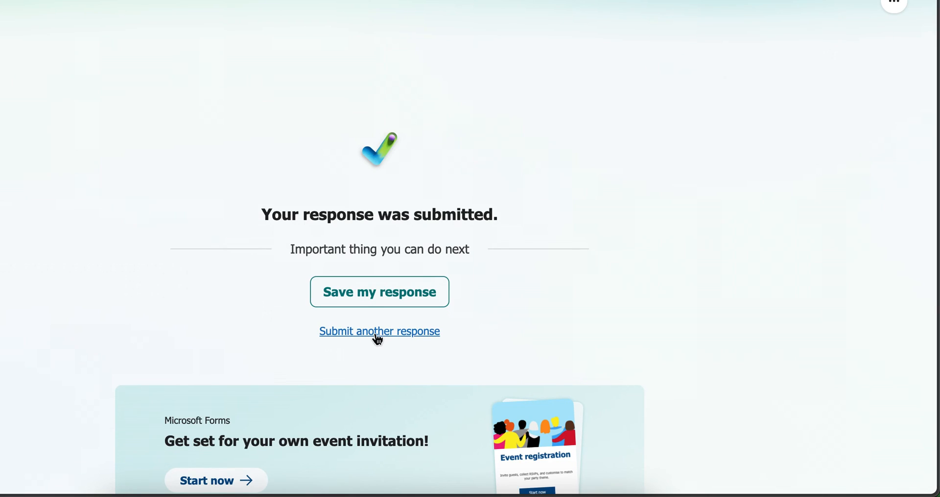
Submit another form response with Options 1, 2 and 3 all ticked.
{"action": "left_click", "coordinate": [379, 331]}
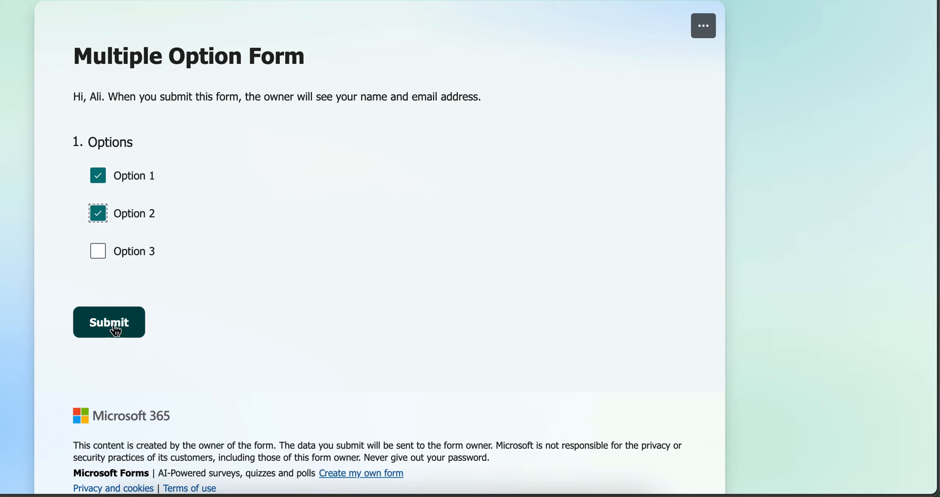
{"action": "left_click", "coordinate": [98, 251]}
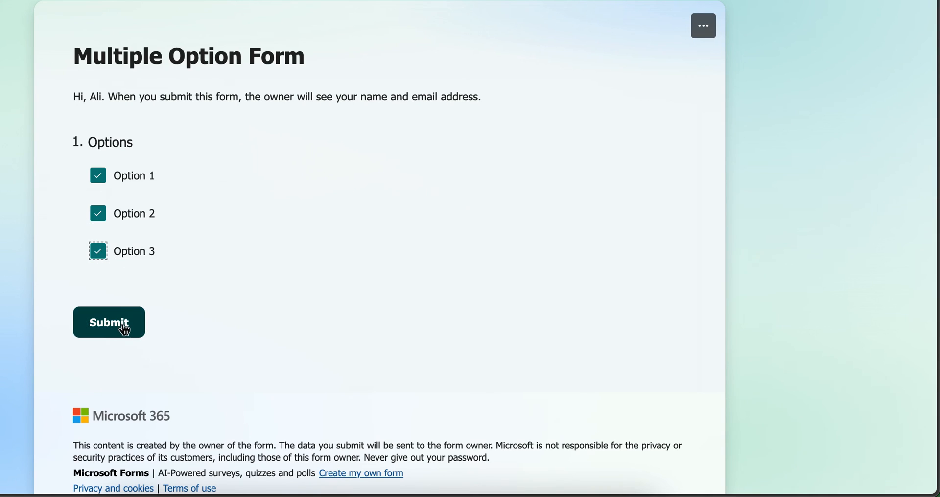
{"action": "left_click", "coordinate": [109, 322]}
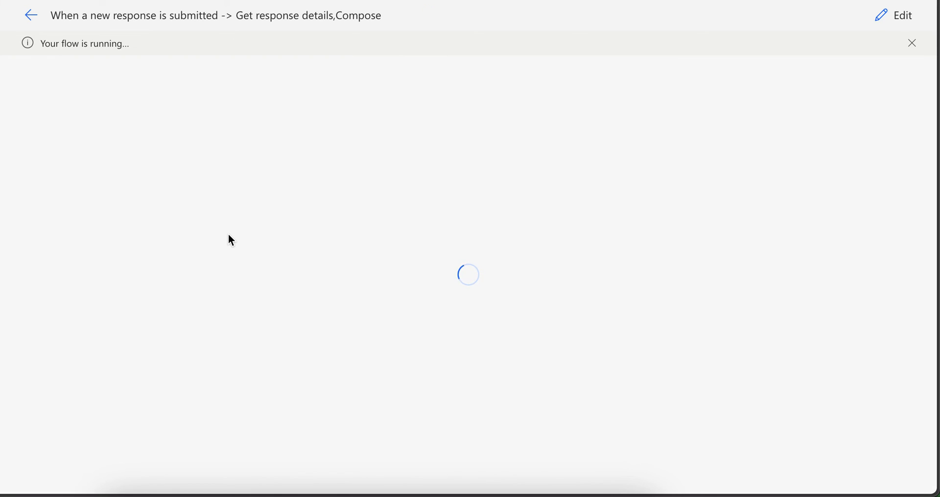
{"action": "mouse_move", "coordinate": [462, 284]}
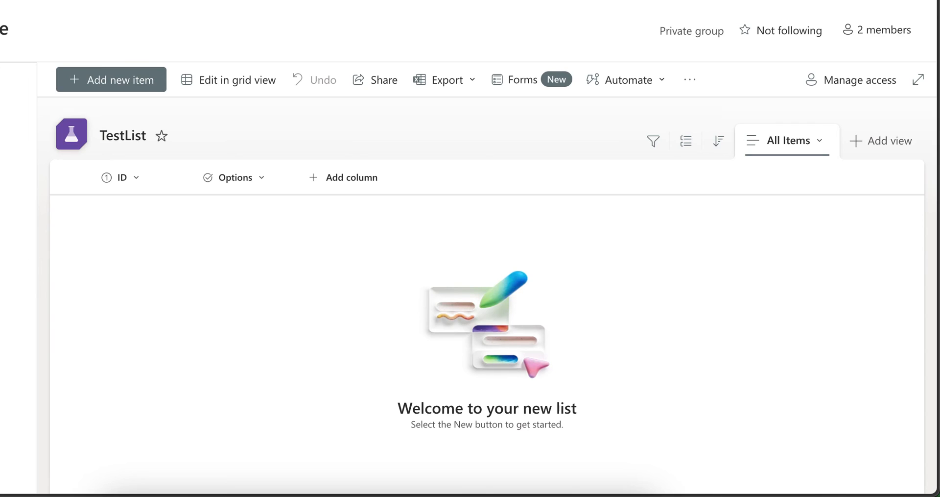
{"action": "mouse_move", "coordinate": [191, 234]}
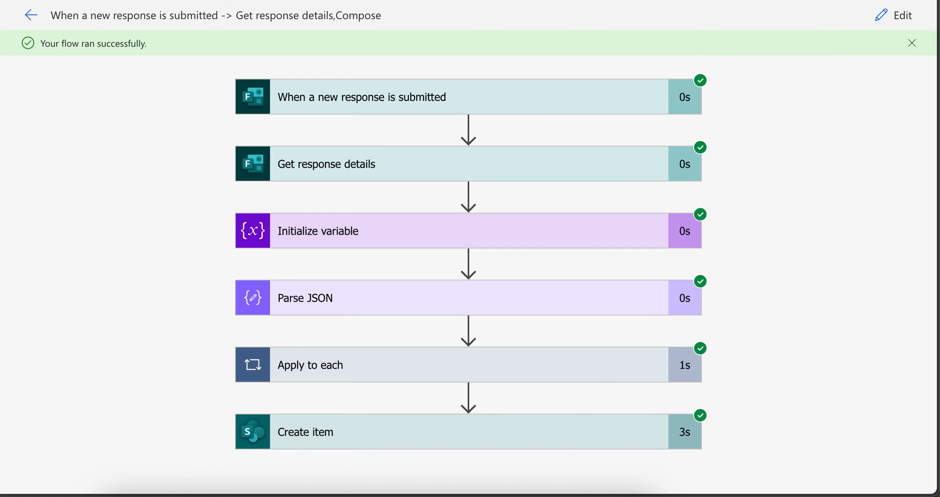
{"action": "mouse_move", "coordinate": [882, 14]}
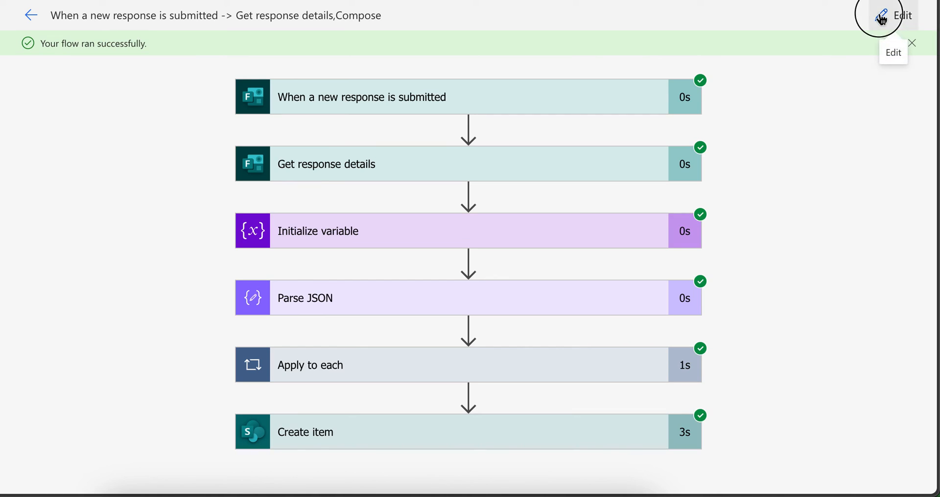
Open a fresh copy of the form and submit it with only Option 1 ticked.
{"action": "left_click", "coordinate": [882, 15]}
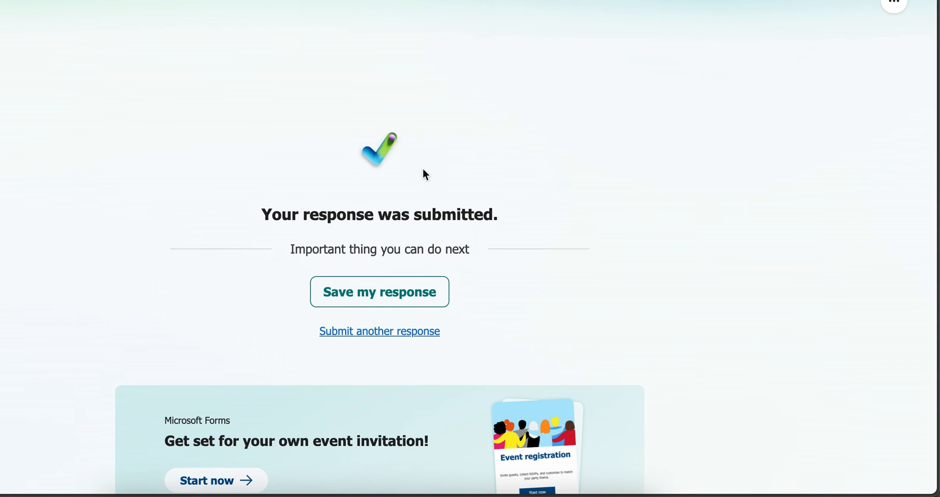
{"action": "left_click", "coordinate": [380, 331]}
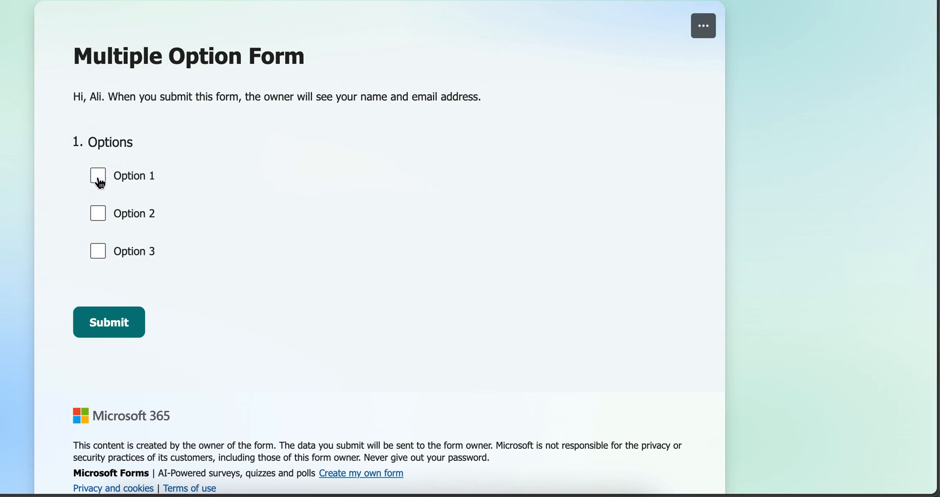
{"action": "left_click", "coordinate": [97, 176]}
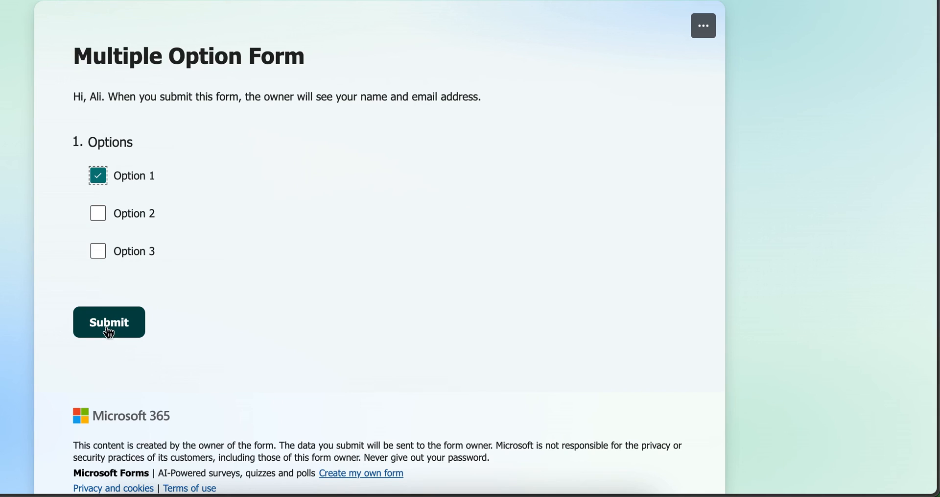
{"action": "left_click", "coordinate": [109, 322]}
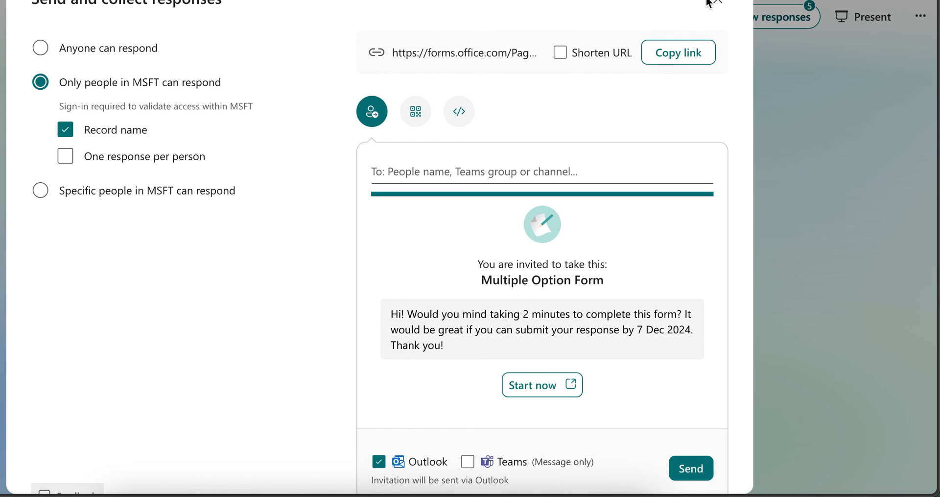
Close the Send and collect responses dialog to return to the form editor.
{"action": "left_click", "coordinate": [717, 2]}
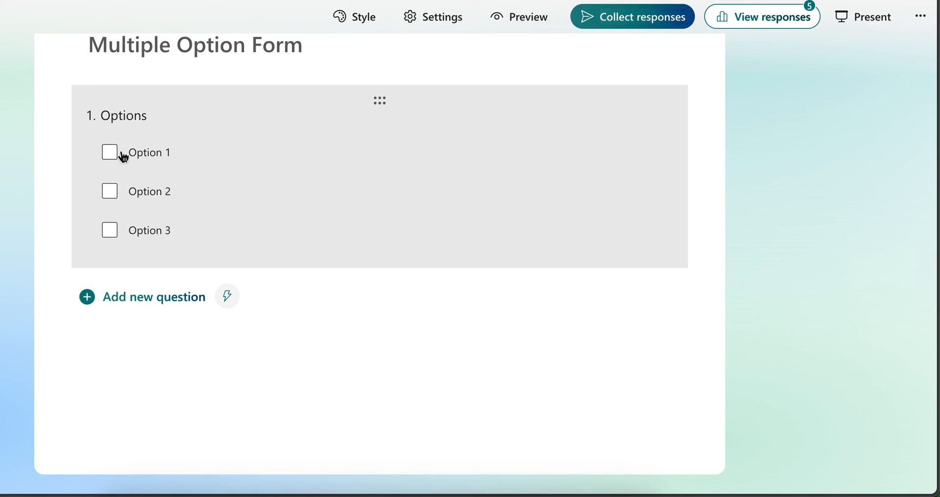
{"action": "mouse_move", "coordinate": [190, 128]}
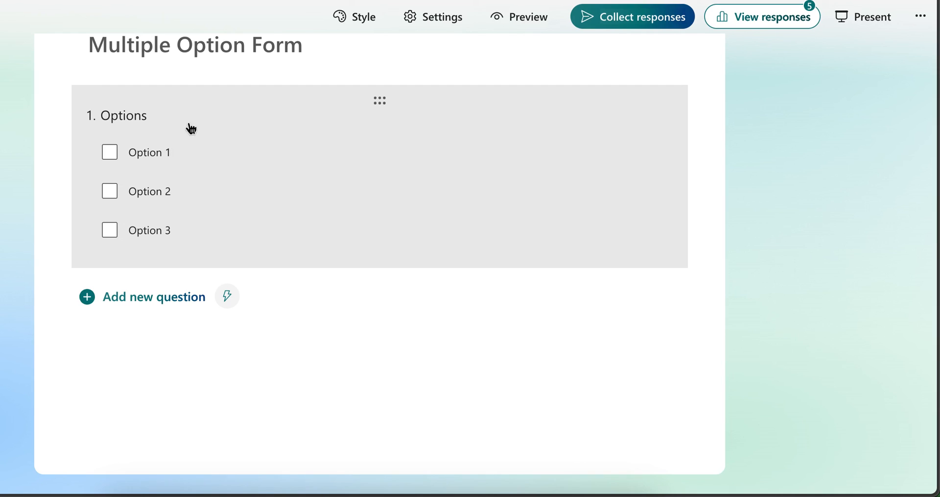